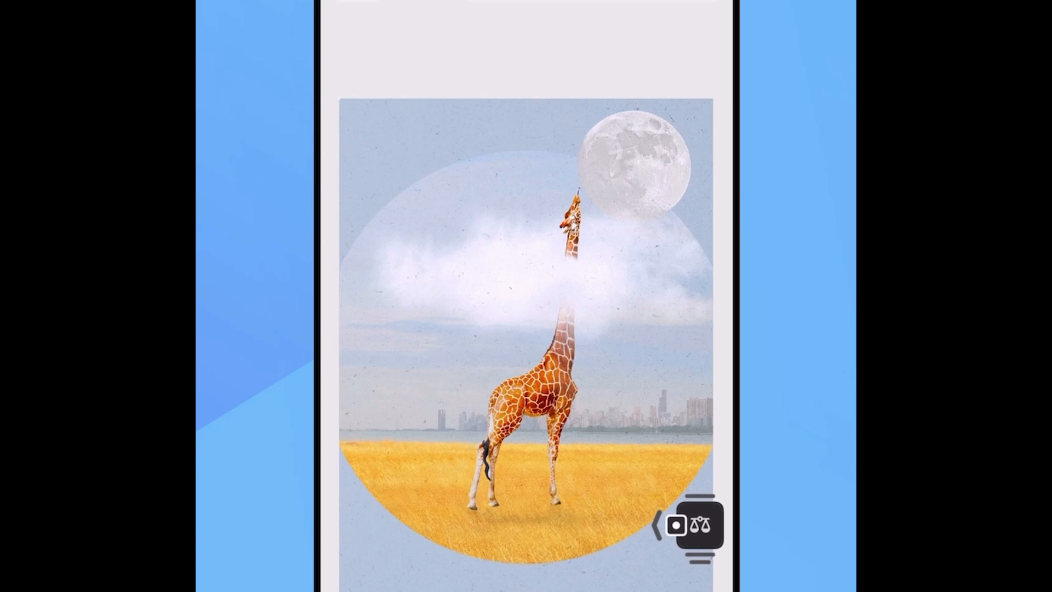
Step: Show the layer list, then bring up adjustment layer choices for the selected orange hoodie
left_click(700, 525)
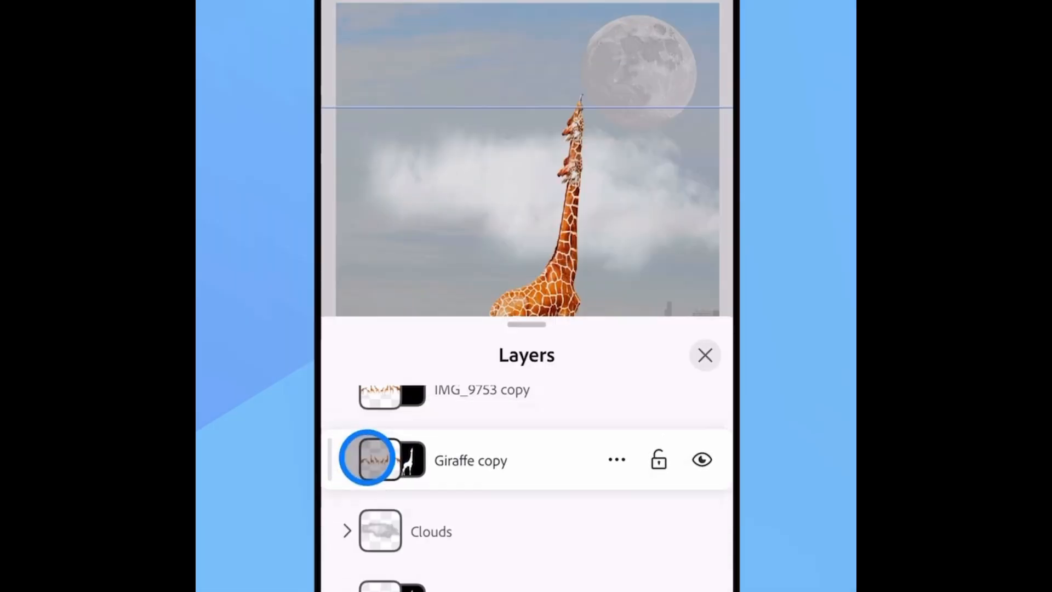
left_click(704, 355)
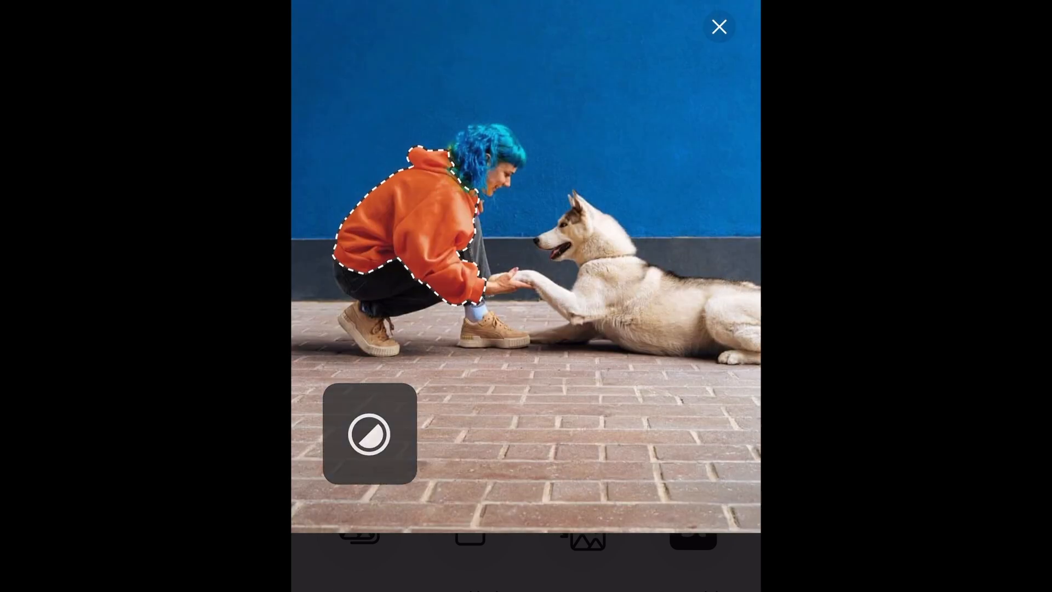
left_click(369, 434)
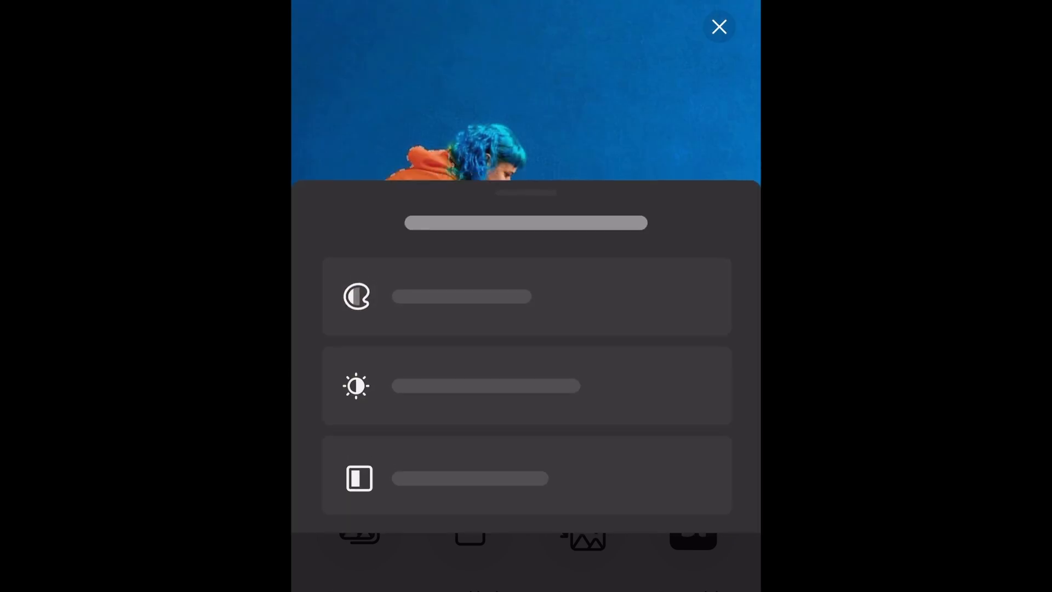
left_click(719, 26)
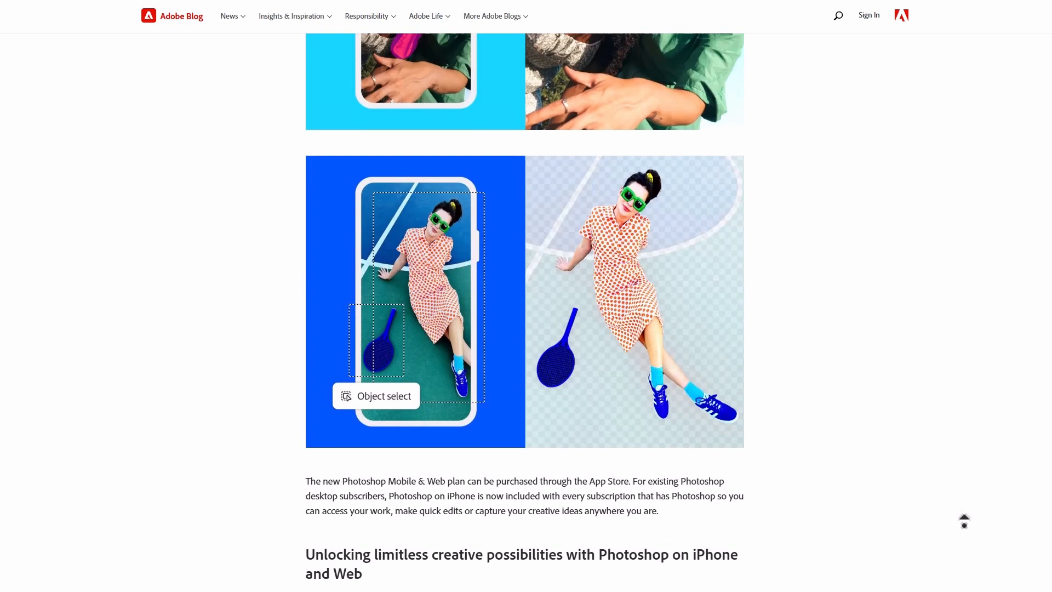
scroll("up", 3)
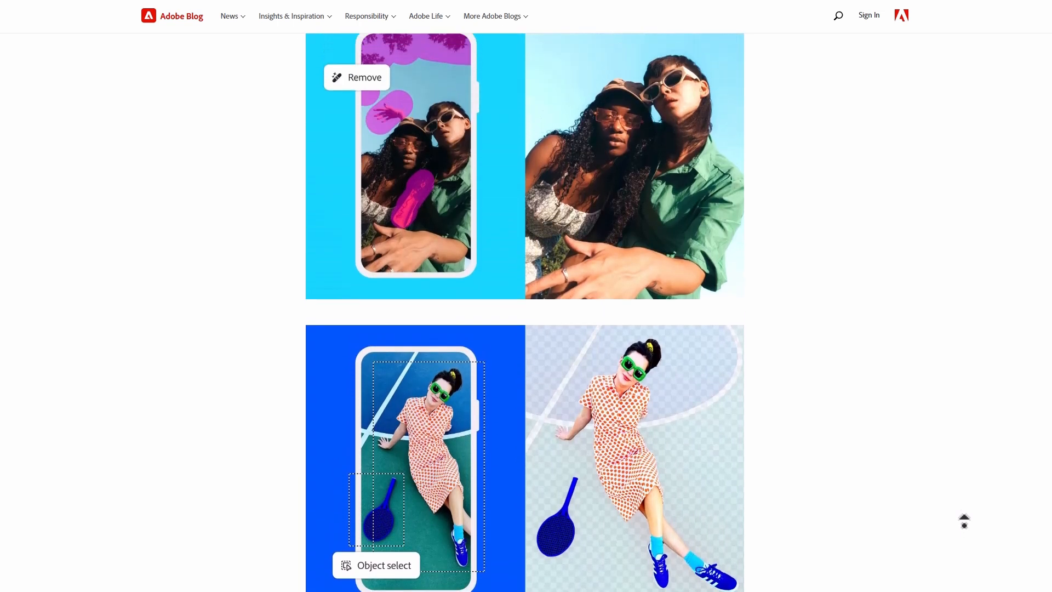
scroll("up", 3)
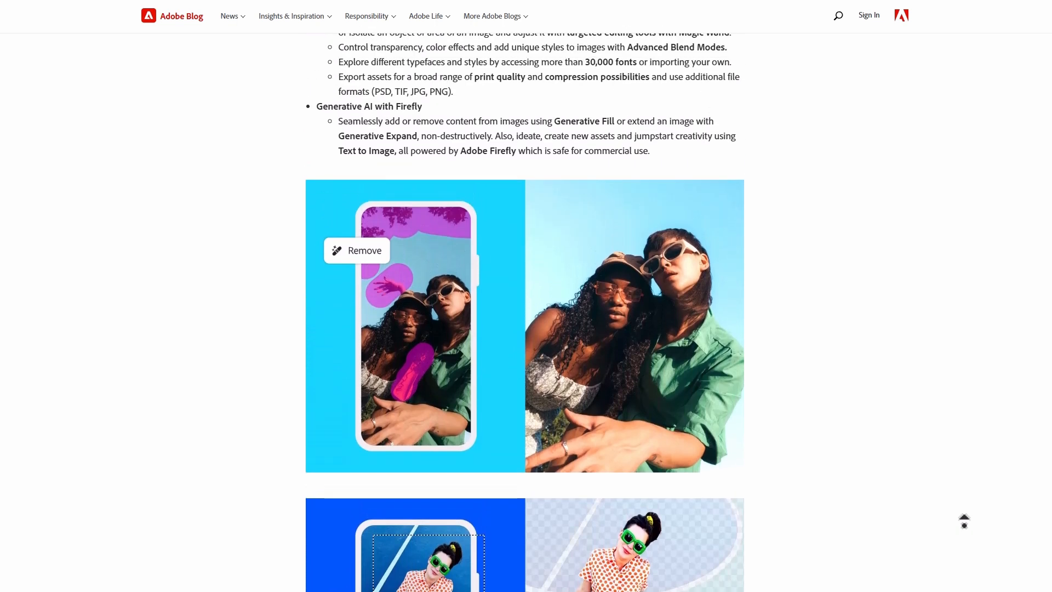
scroll("up", 3)
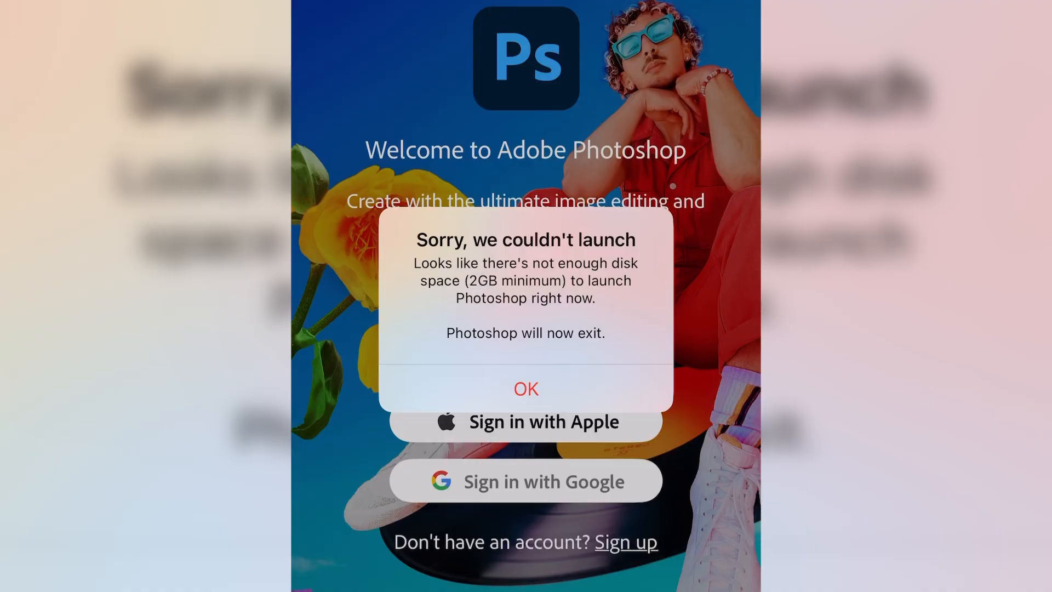
Step: Dismiss the 'Sorry, we couldn't launch' not-enough-disk-space alert with OK
left_click(524, 388)
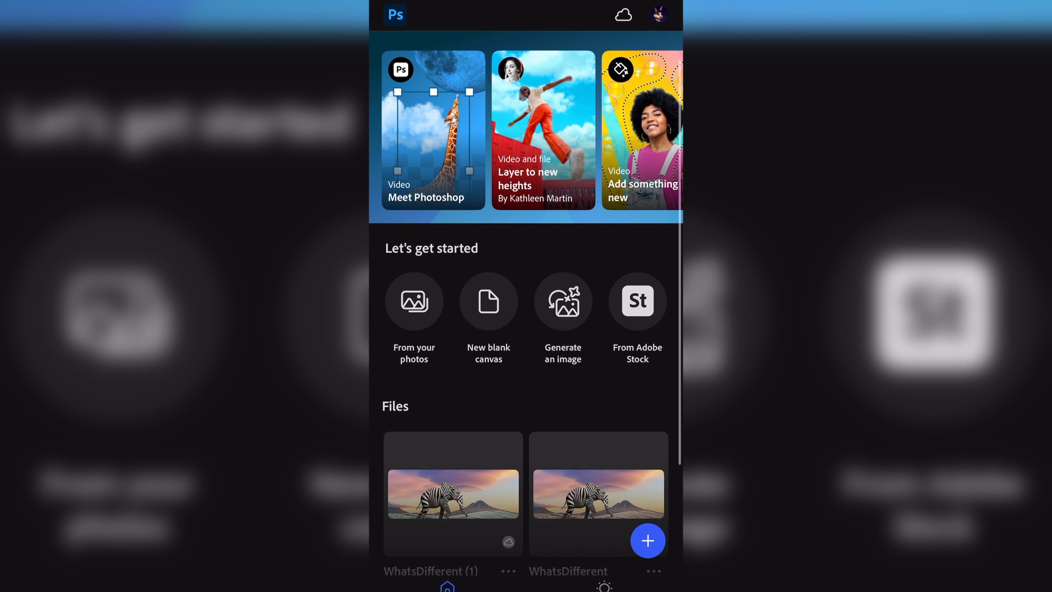
Step: Abandon the blank canvas and create a document from the Adobe Stock frog-on-a-bud photo under Animals
left_click(488, 300)
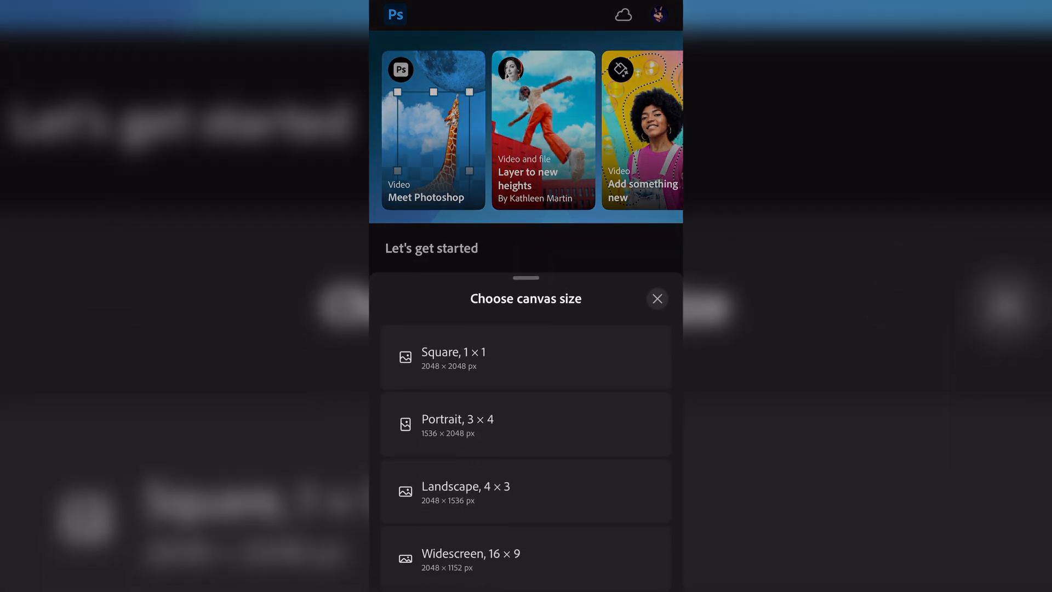
left_click(656, 298)
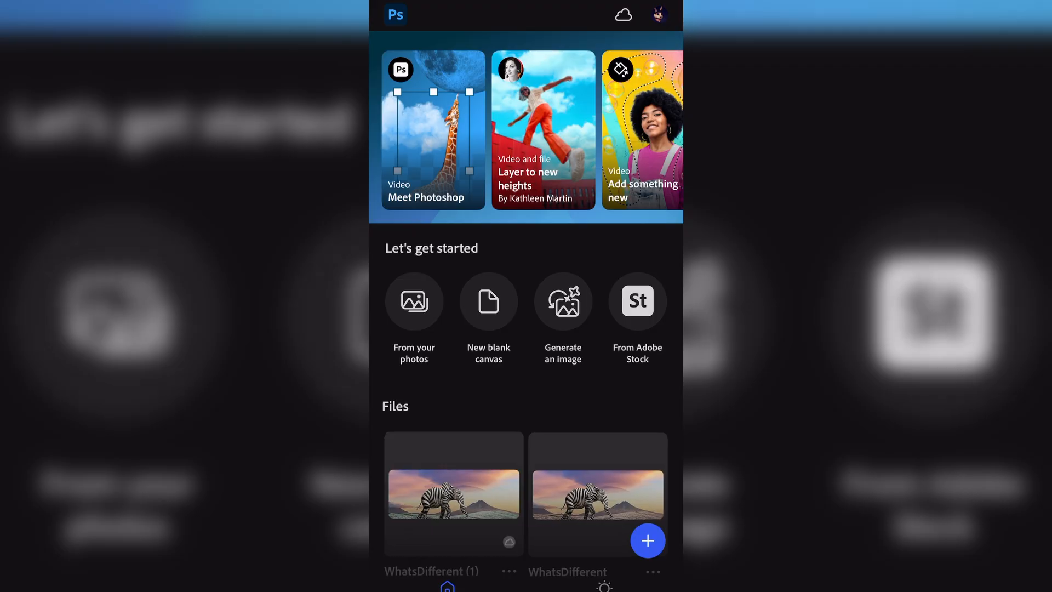
left_click(635, 300)
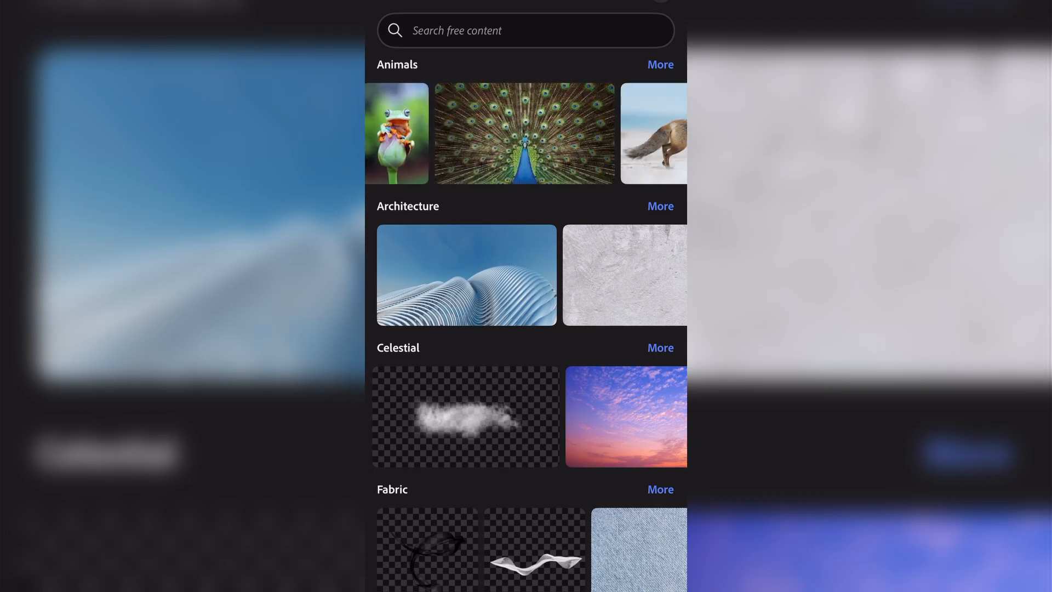
left_click(395, 133)
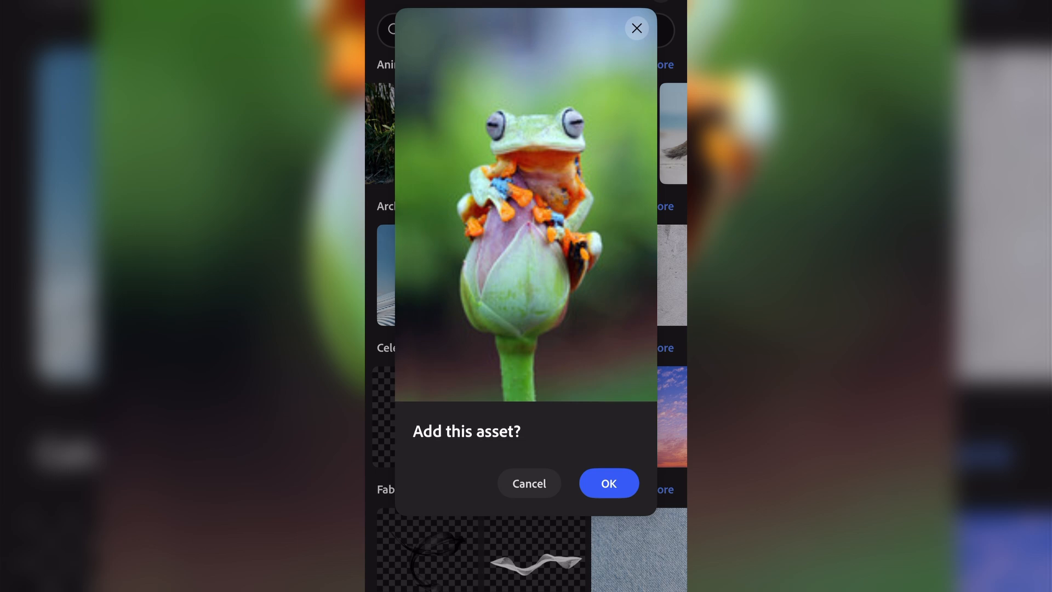
left_click(606, 482)
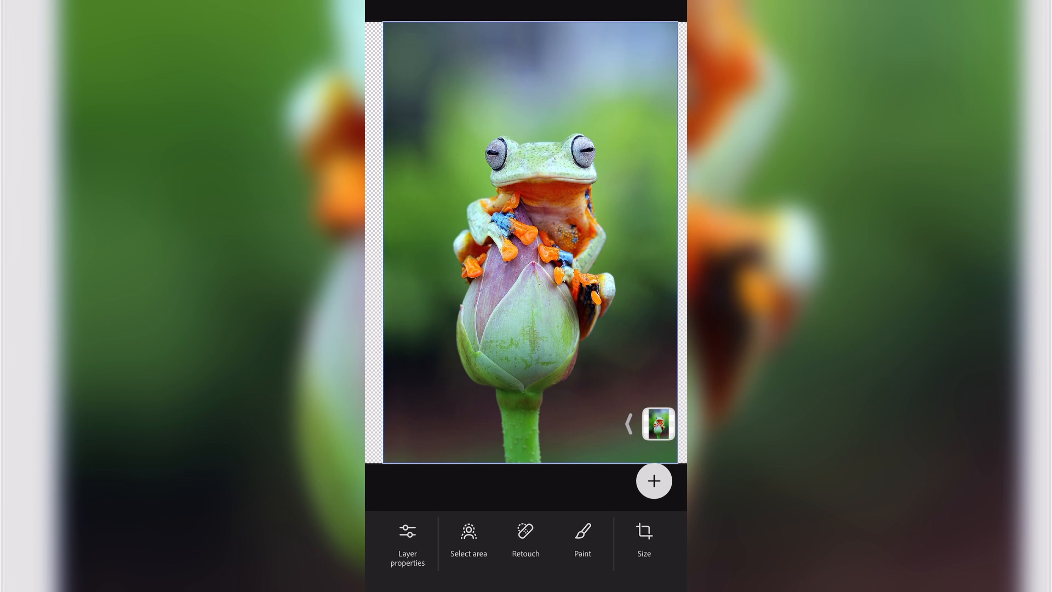
Step: Set the paint colour to HSB 129/88/86 green and brush a band along the photo's bottom
left_click(653, 480)
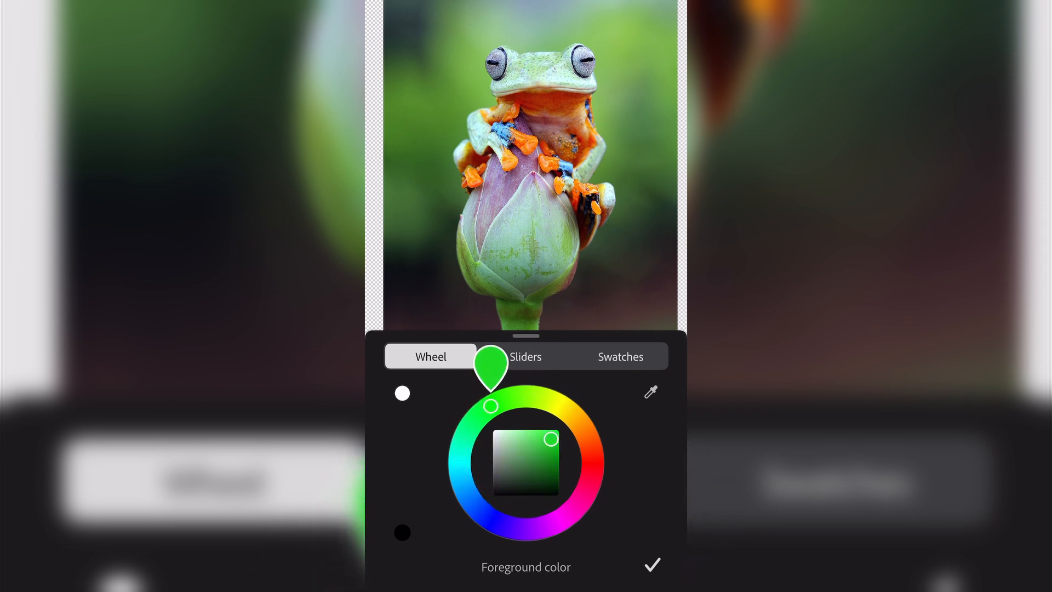
left_click(524, 356)
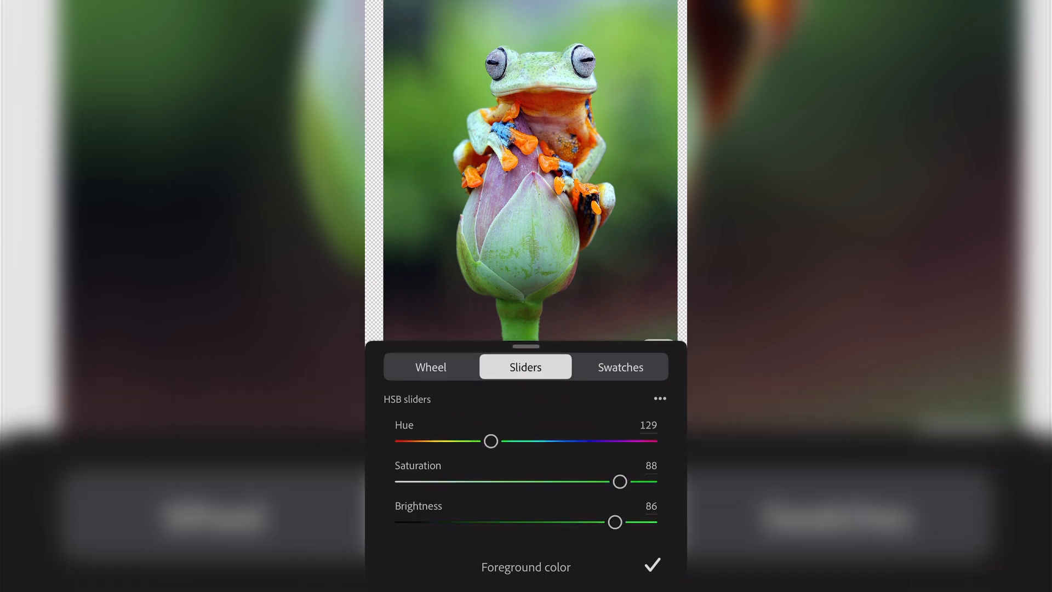
left_click(649, 564)
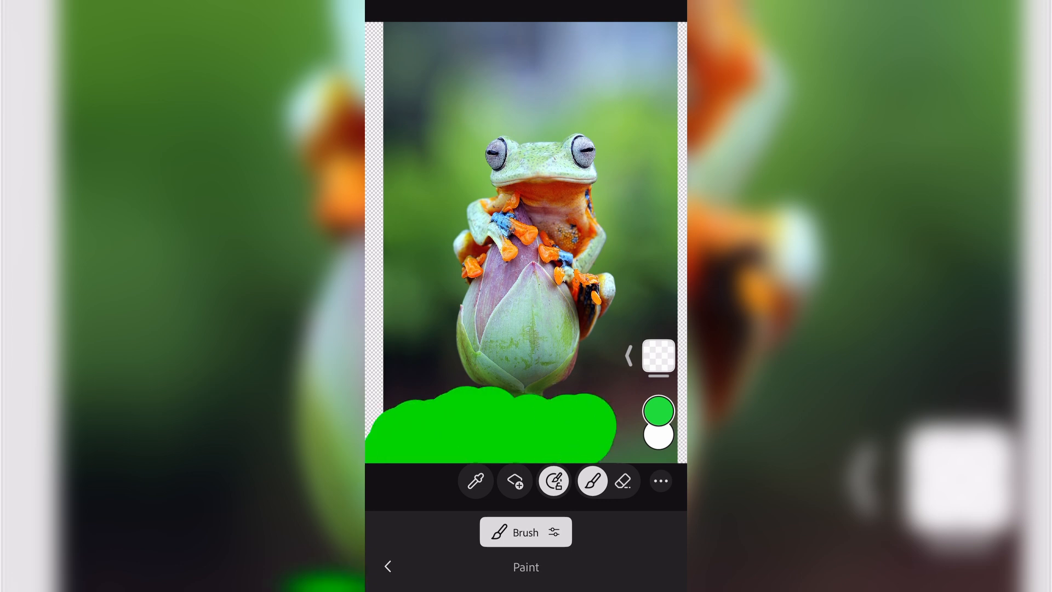
left_click(388, 565)
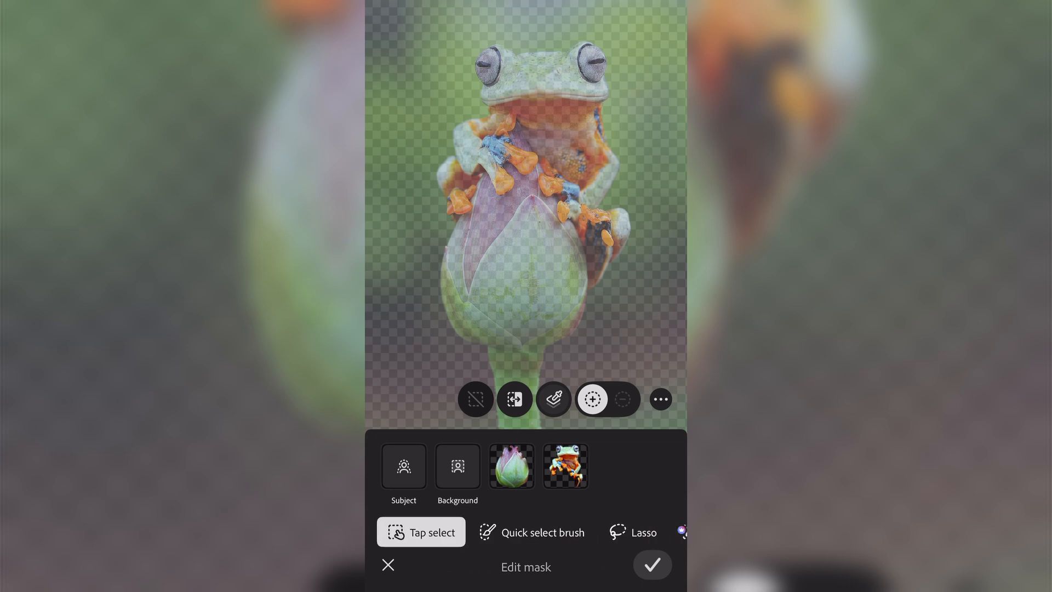
Step: Refine the Subject mask with the Quick select brush, adding and subtracting, then apply it
left_click(531, 531)
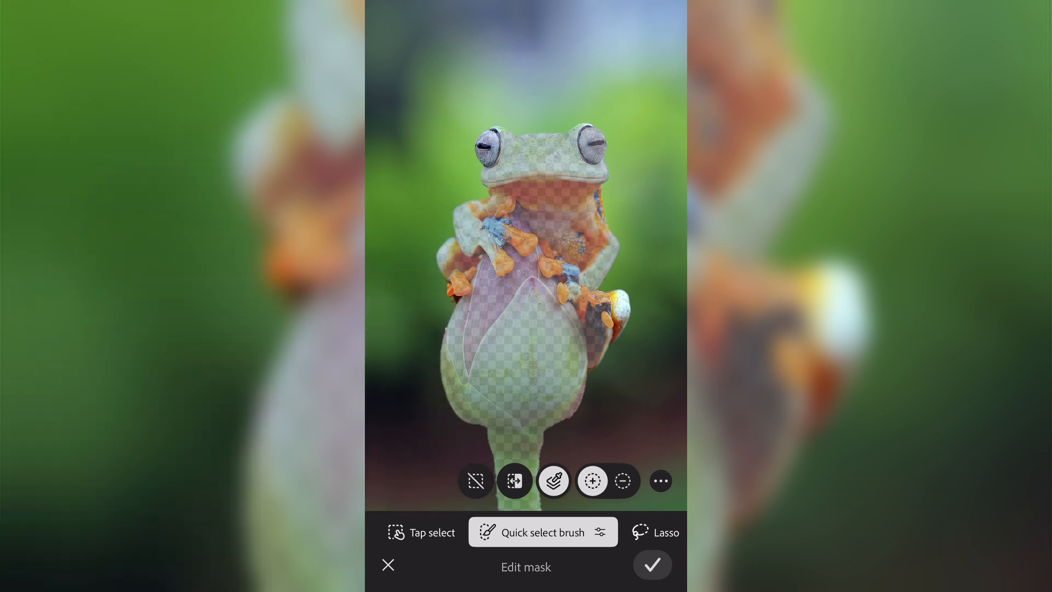
left_click(622, 481)
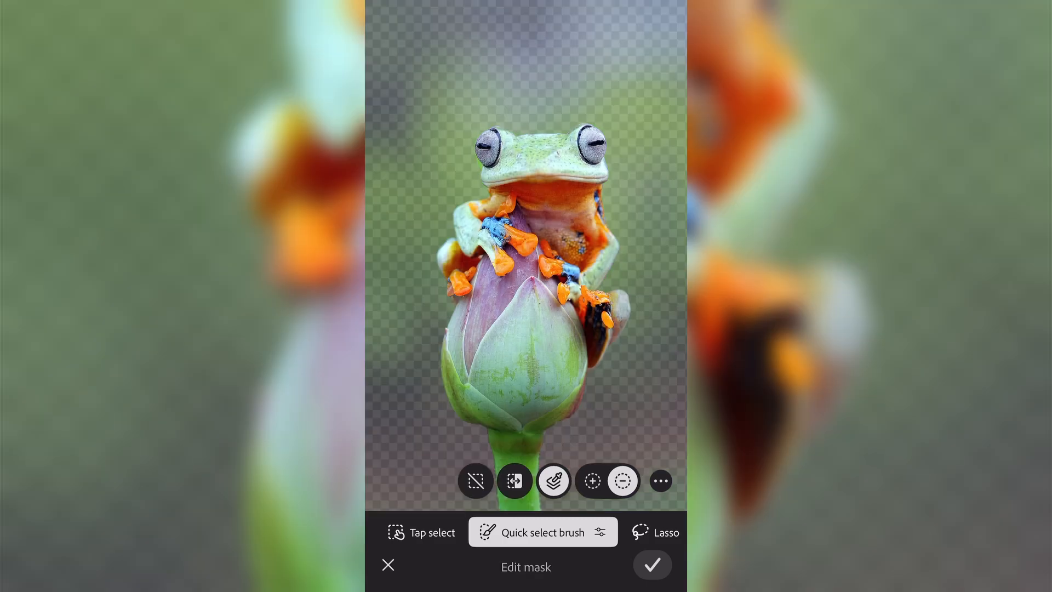
left_click(651, 564)
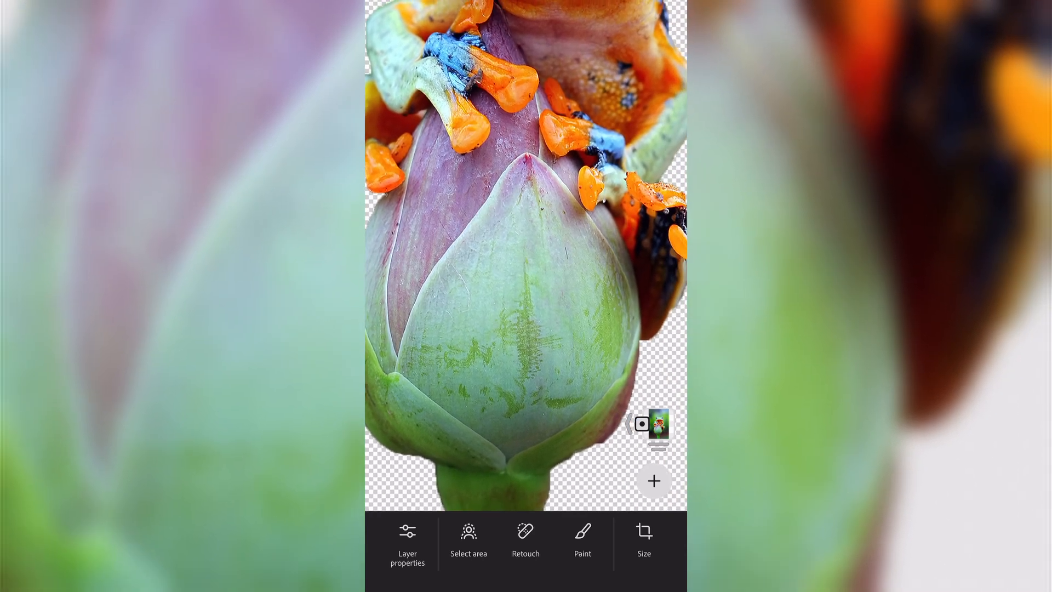
Step: Spot-heal the bud, then paint lime-green bands across the top and bottom of the cutout
left_click(525, 542)
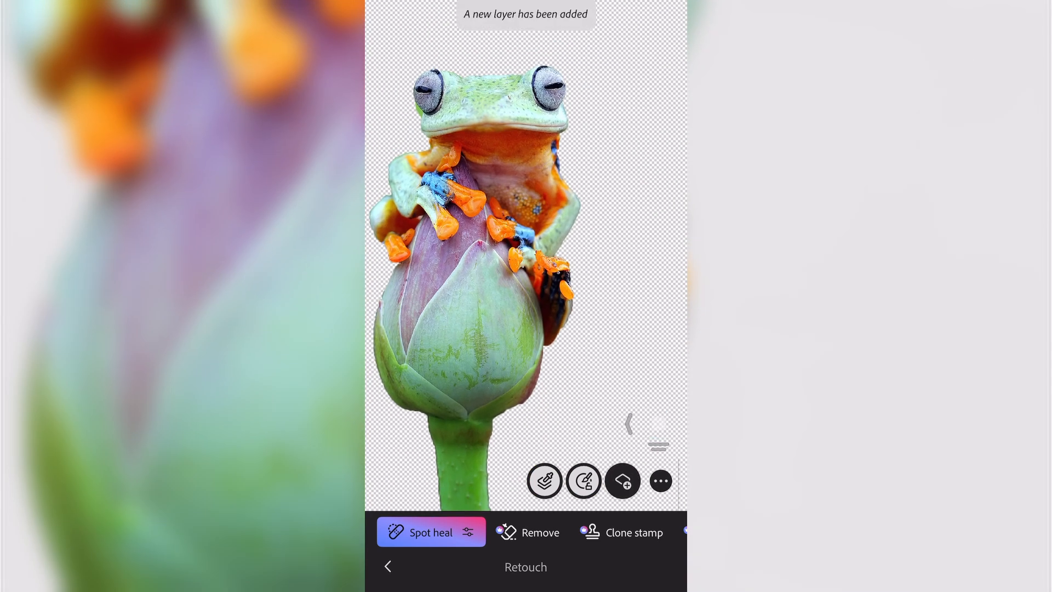
left_click(387, 565)
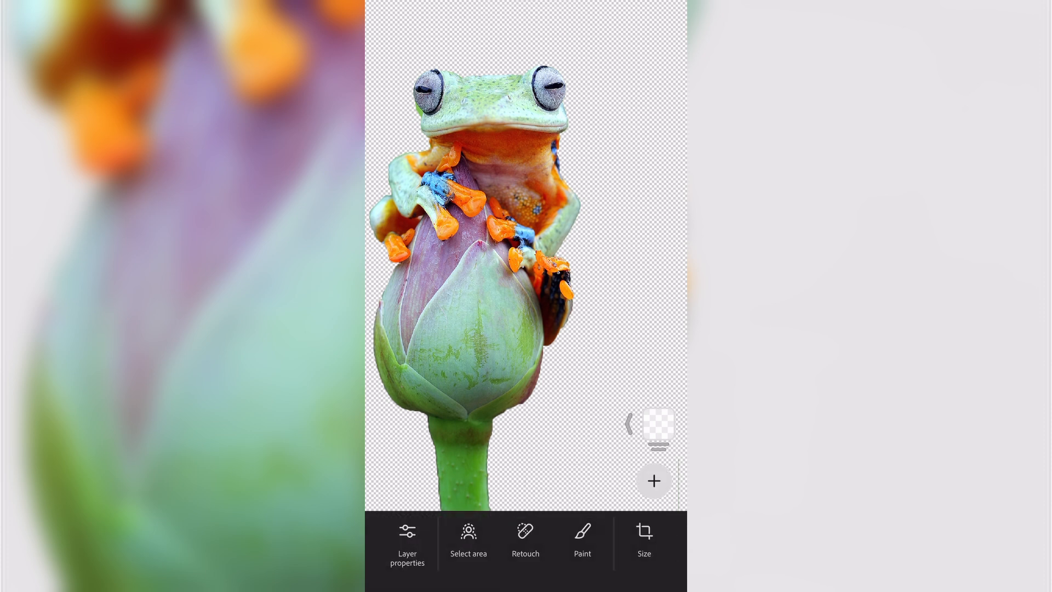
left_click(582, 536)
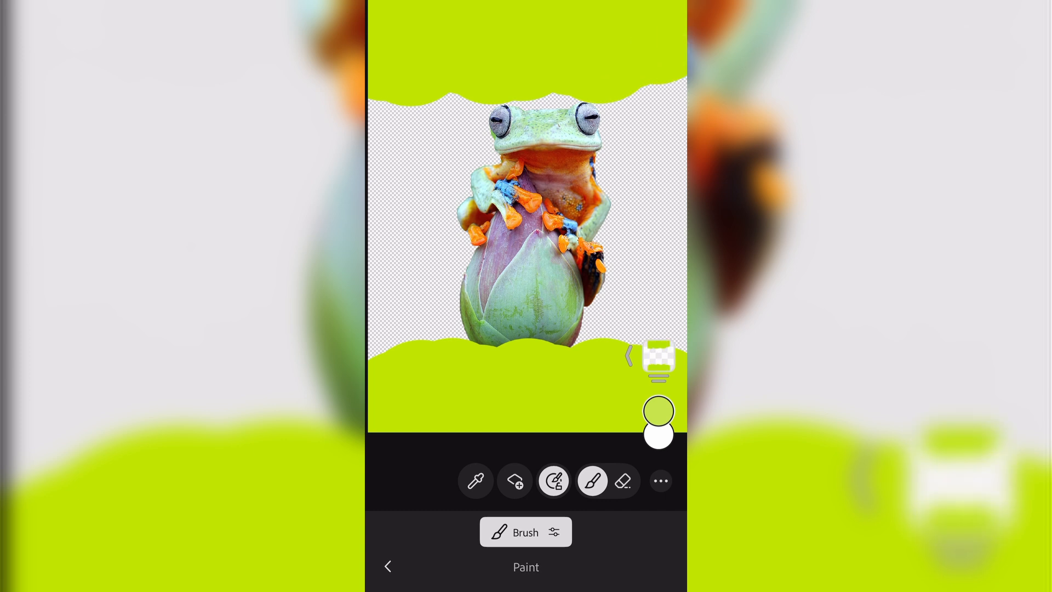
left_click(657, 412)
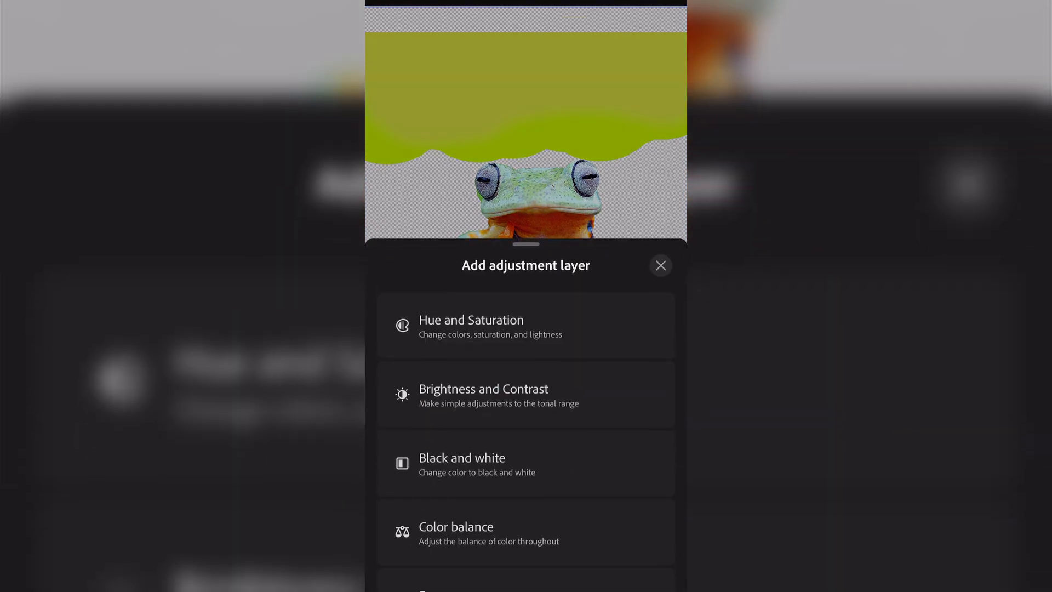
Step: Add a Hue and Saturation adjustment layer and set layer opacity to 59%
left_click(526, 325)
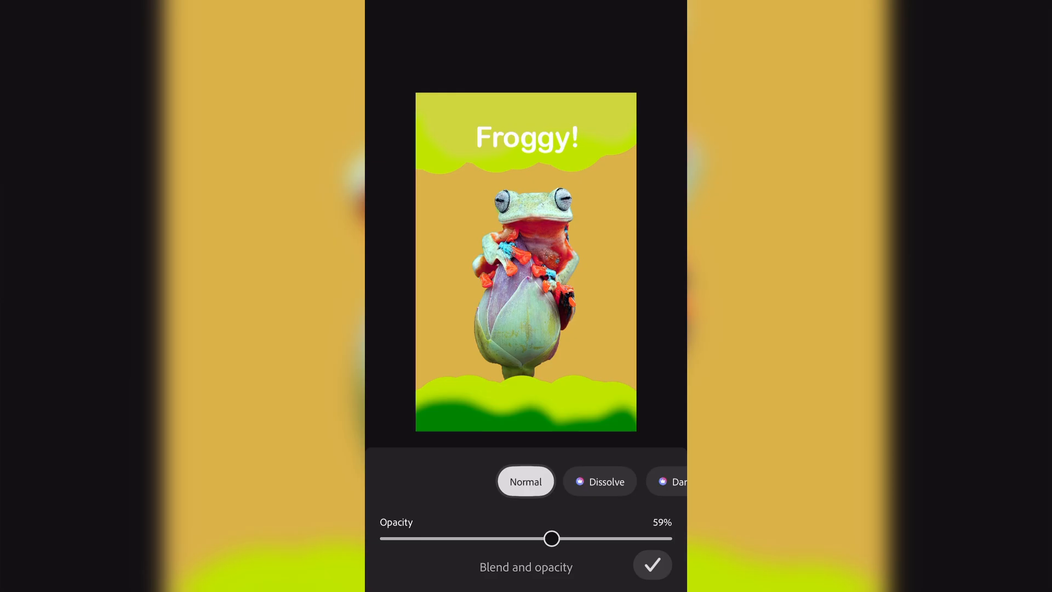
left_click(651, 564)
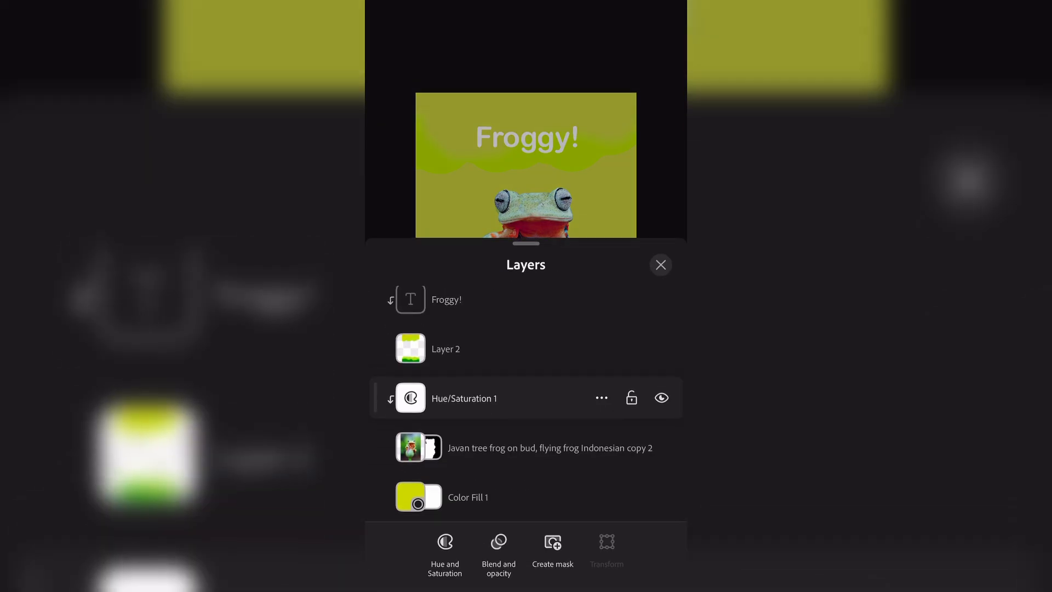
left_click(659, 264)
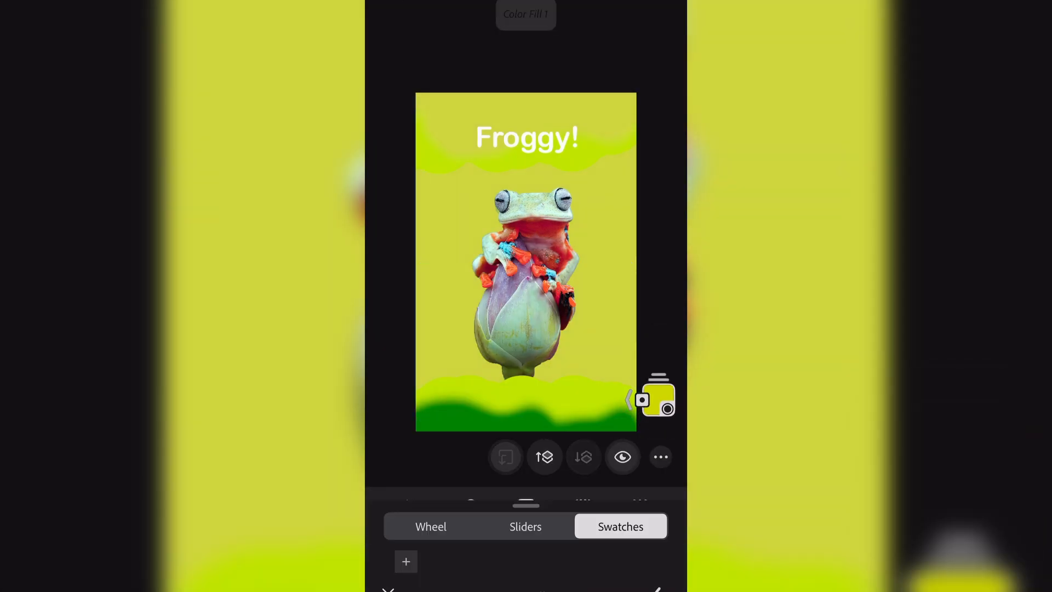
Step: Recolour Color Fill 1 from yellow to green using the colour wheel
left_click(430, 526)
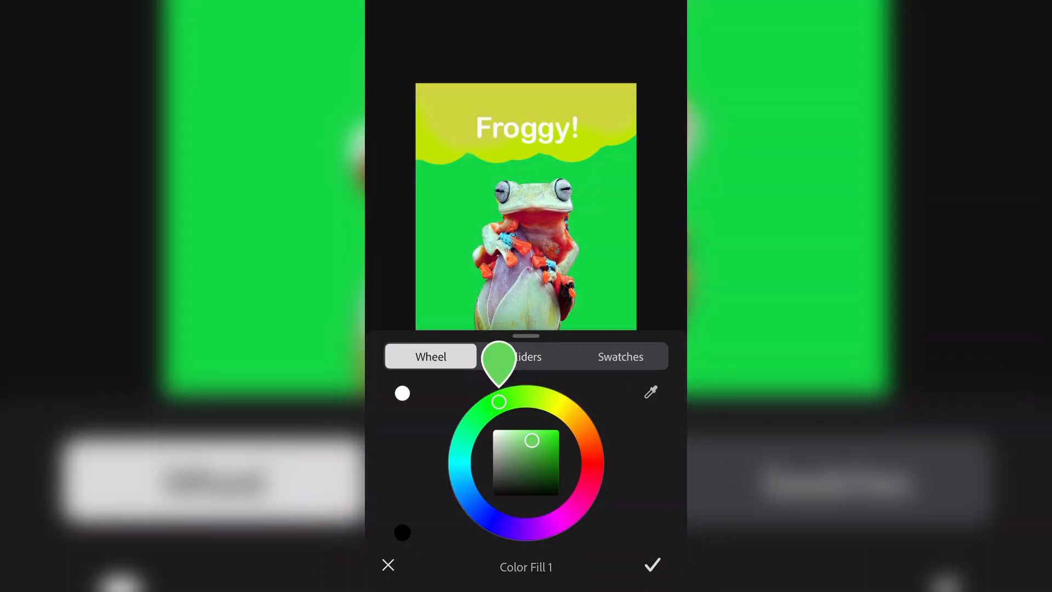
left_click(650, 564)
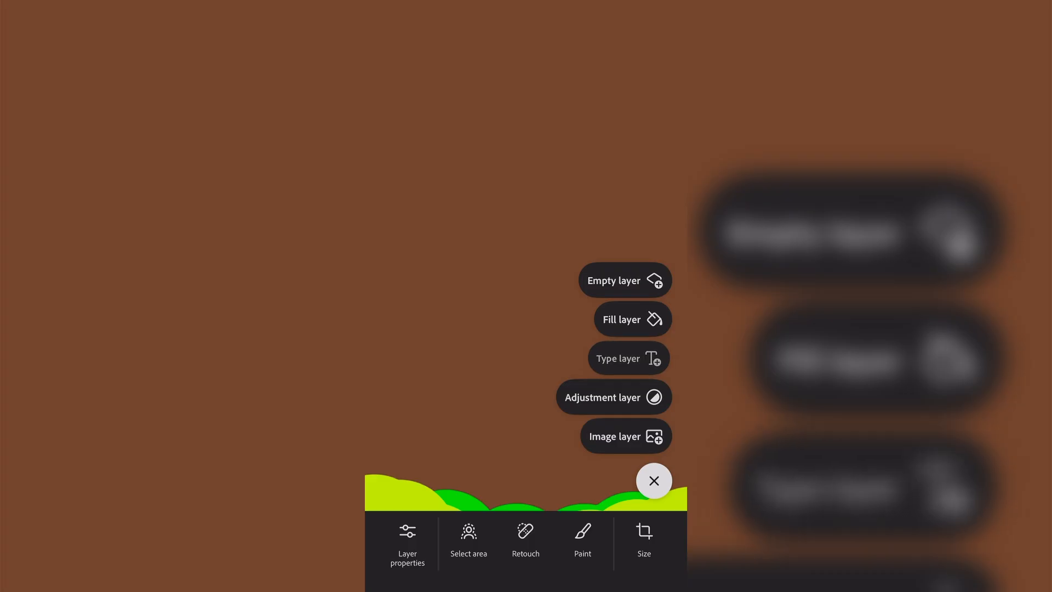
left_click(627, 357)
type("froggy!")
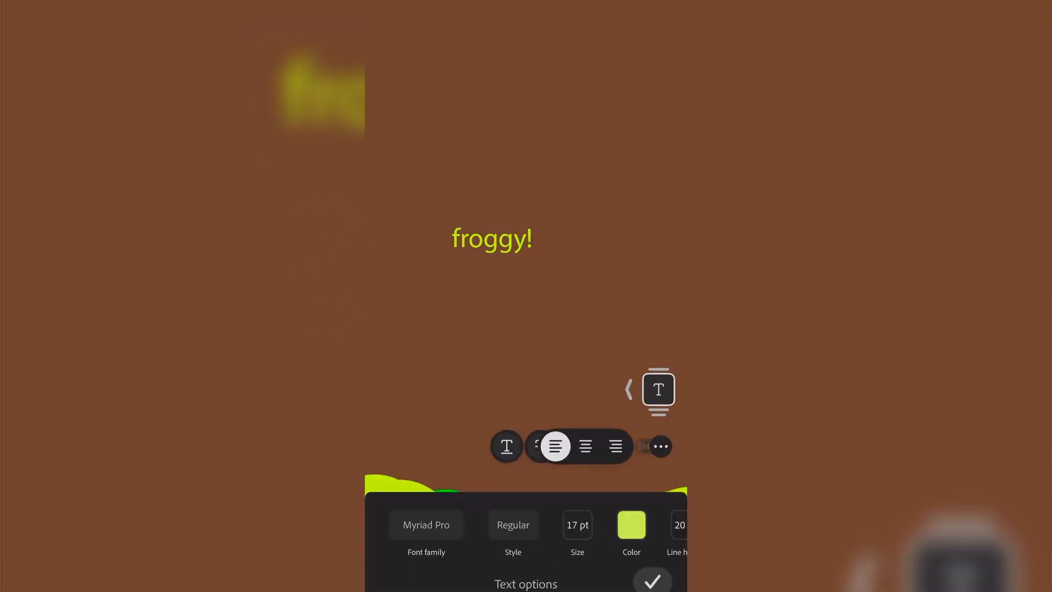
Step: Set the 'froggy!' text in Arial Rounded from Your fonts and review the other text options
left_click(426, 530)
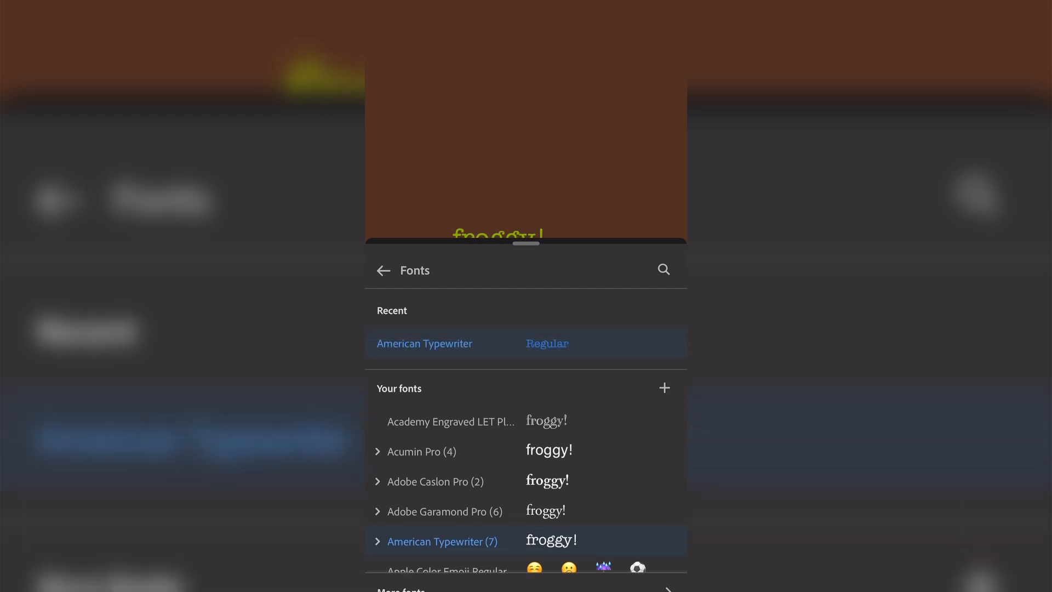
scroll("down", 3)
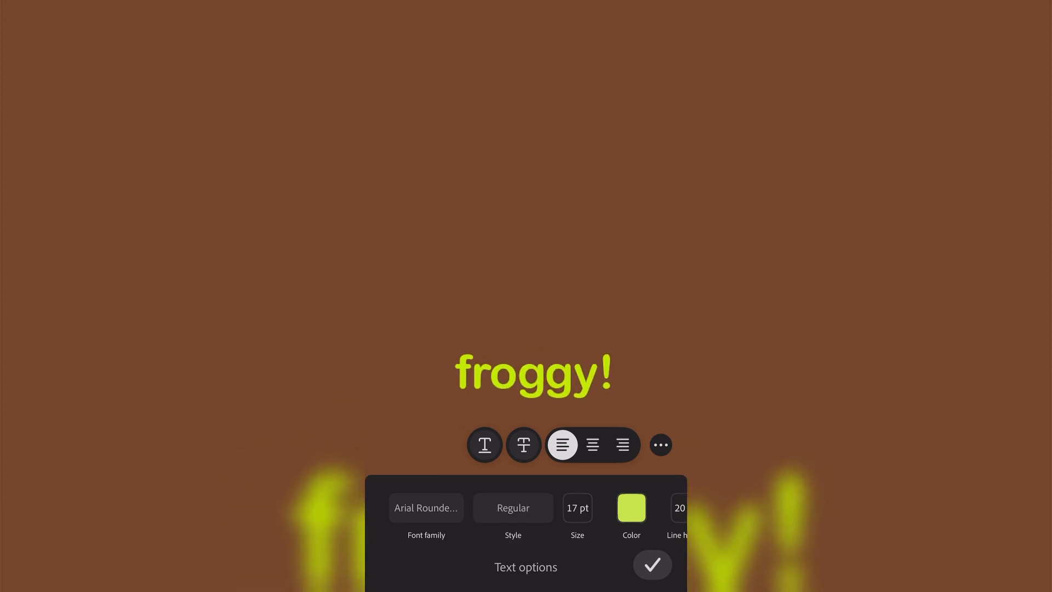
left_click(513, 507)
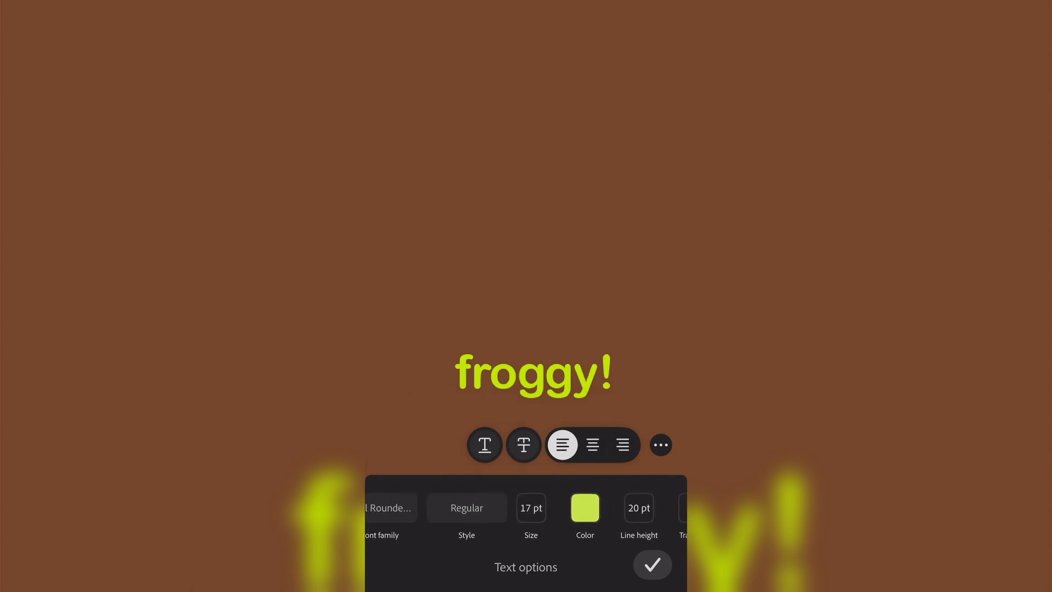
scroll("right", 3)
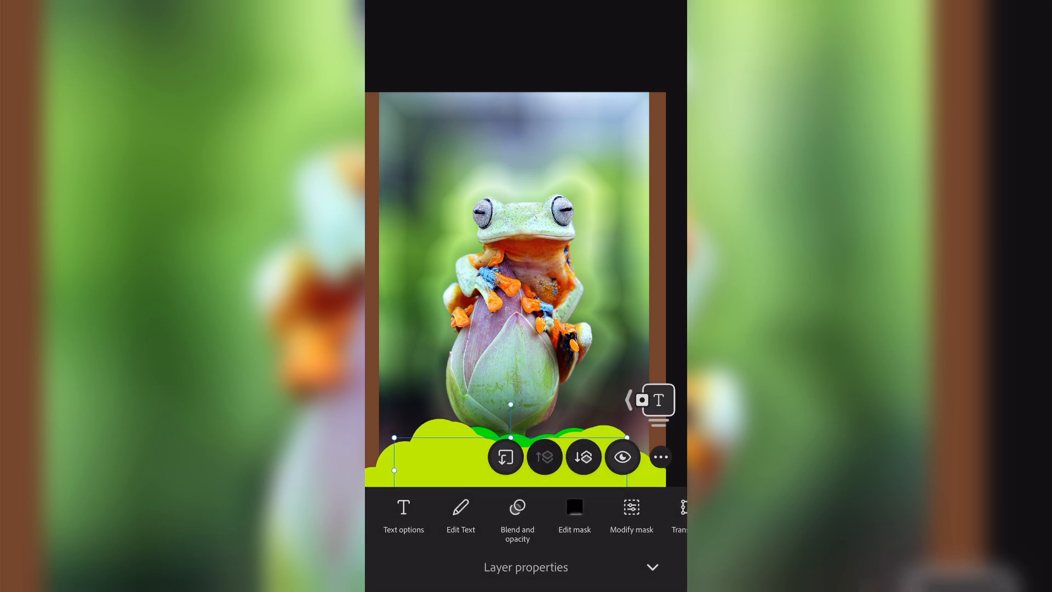
Step: Confirm the text options and return to the full frog poster canvas
left_click(460, 513)
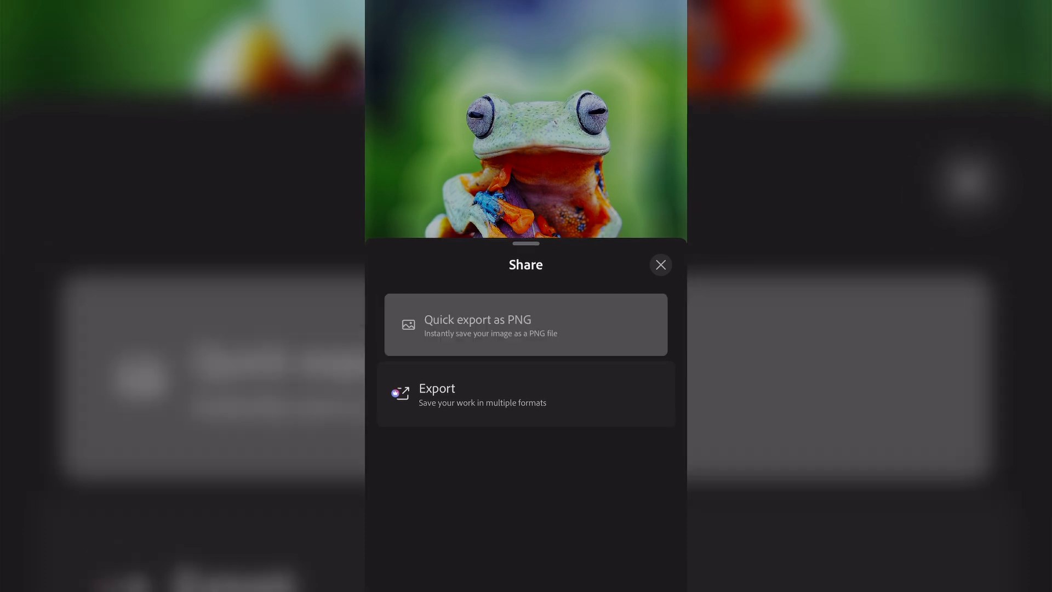
mouse_move(525, 393)
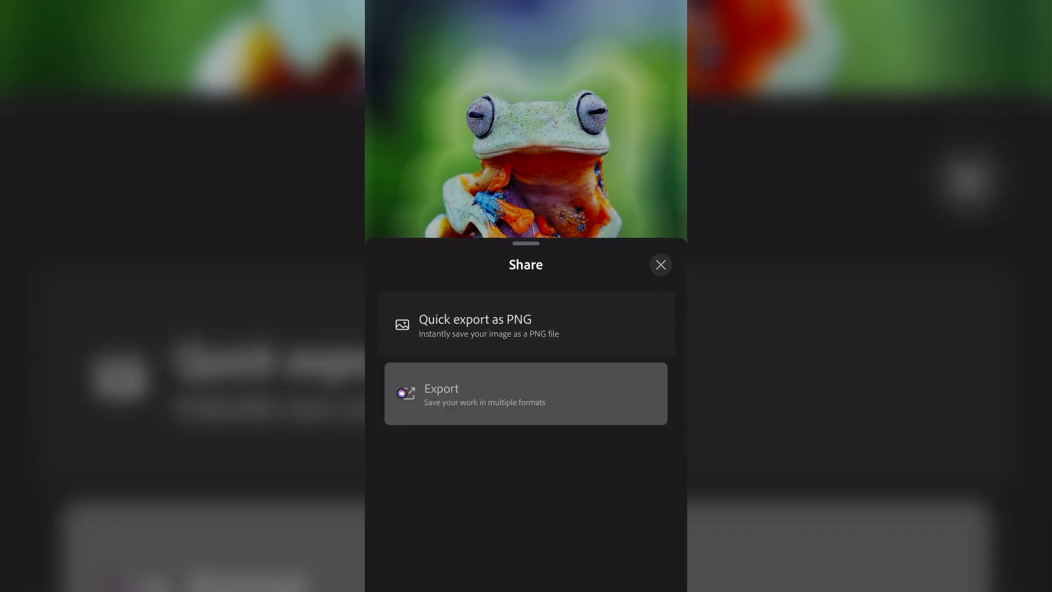
Step: Choose Export (save in multiple formats) from the poster's sharing choices
left_click(525, 393)
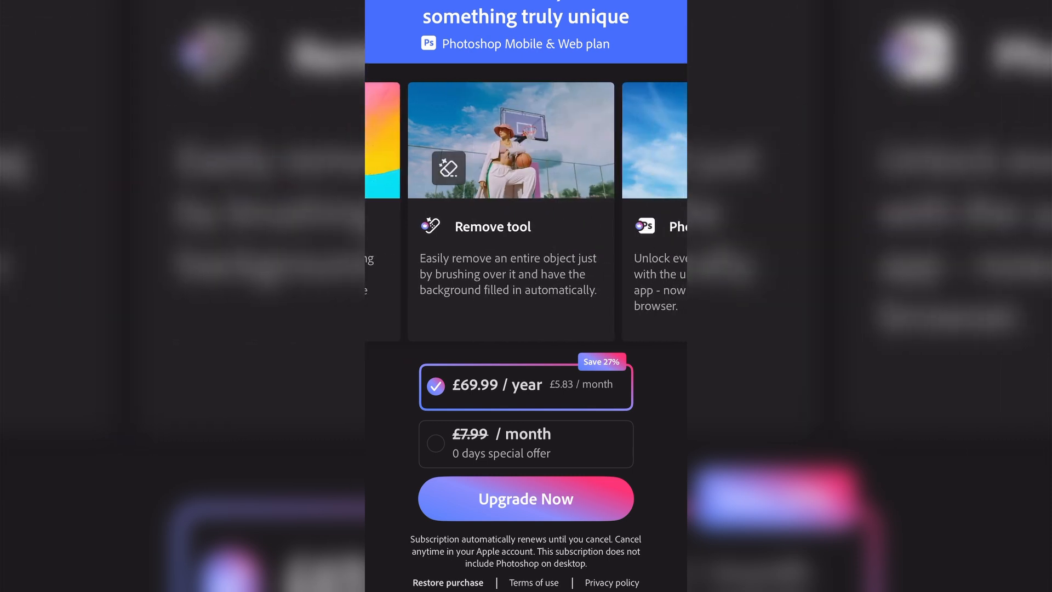
scroll("left", 3)
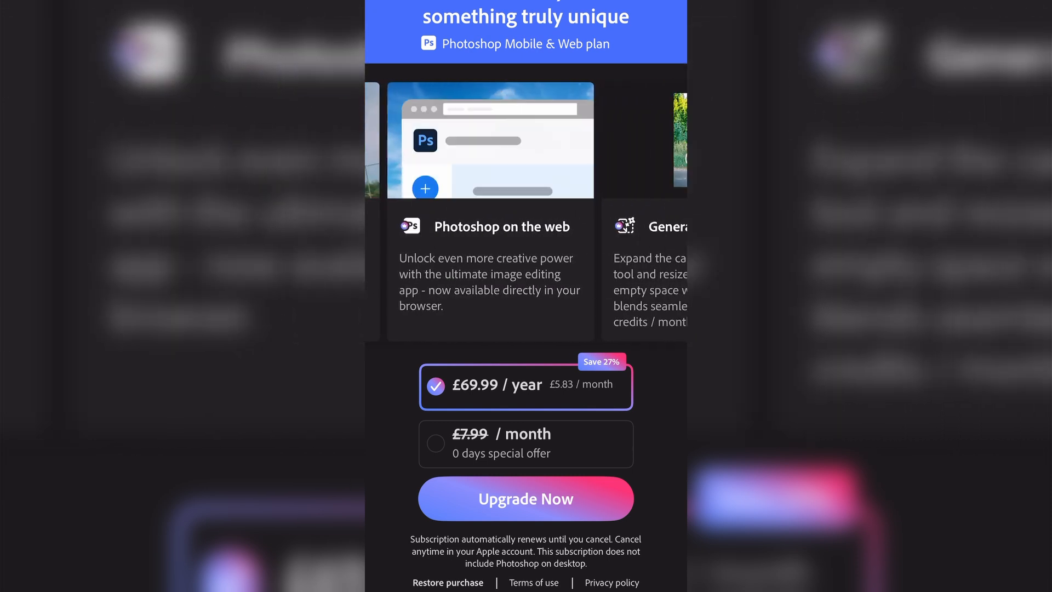
scroll("left", 3)
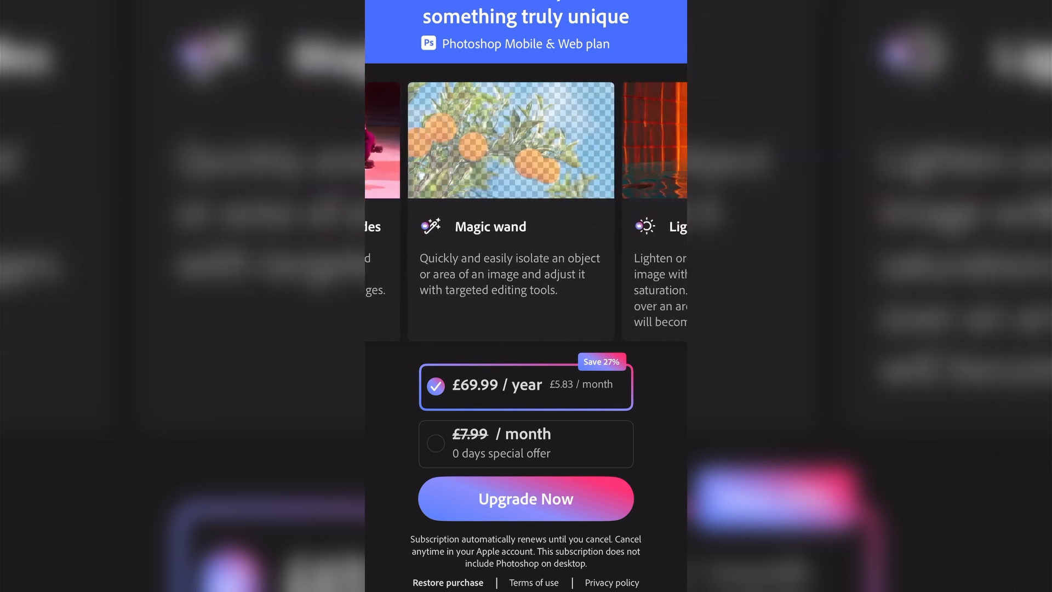
scroll("left", 3)
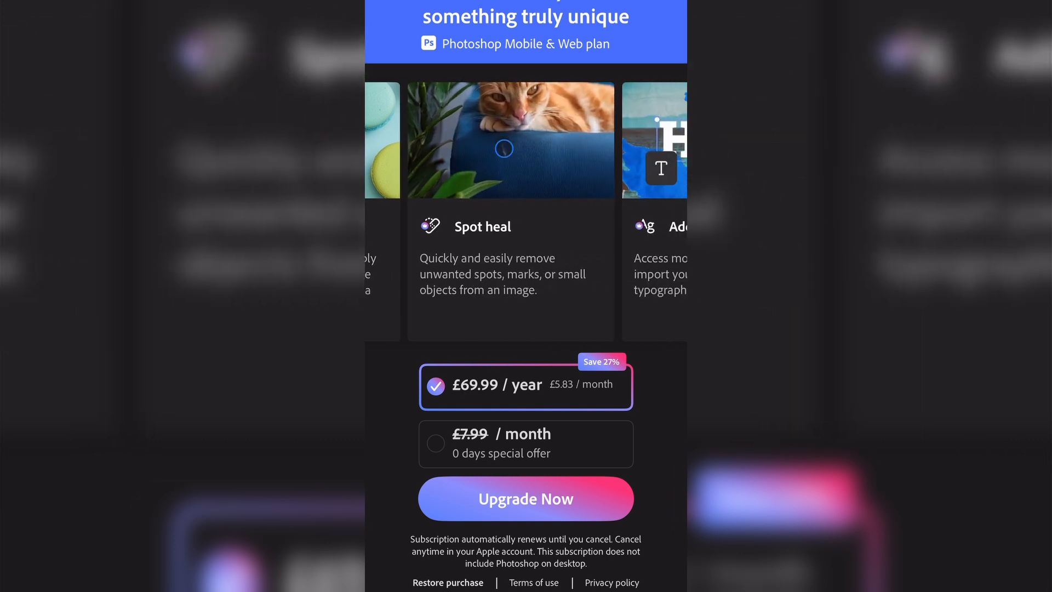
scroll("left", 3)
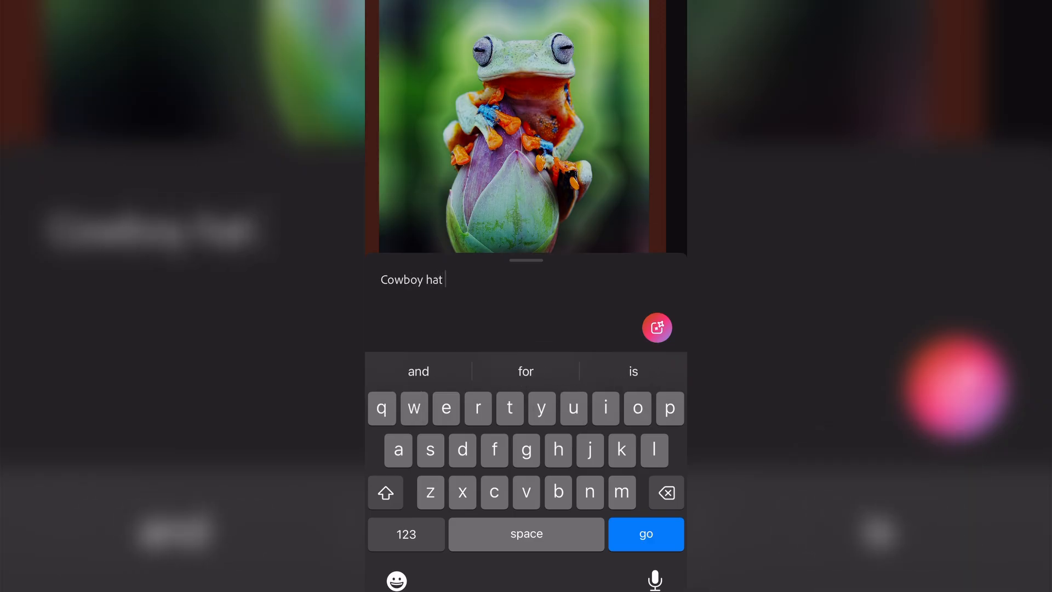
Step: Generate 'Cowboy hat' images, preview the third variation, and revise the prompt with 'Hat'
left_click(644, 533)
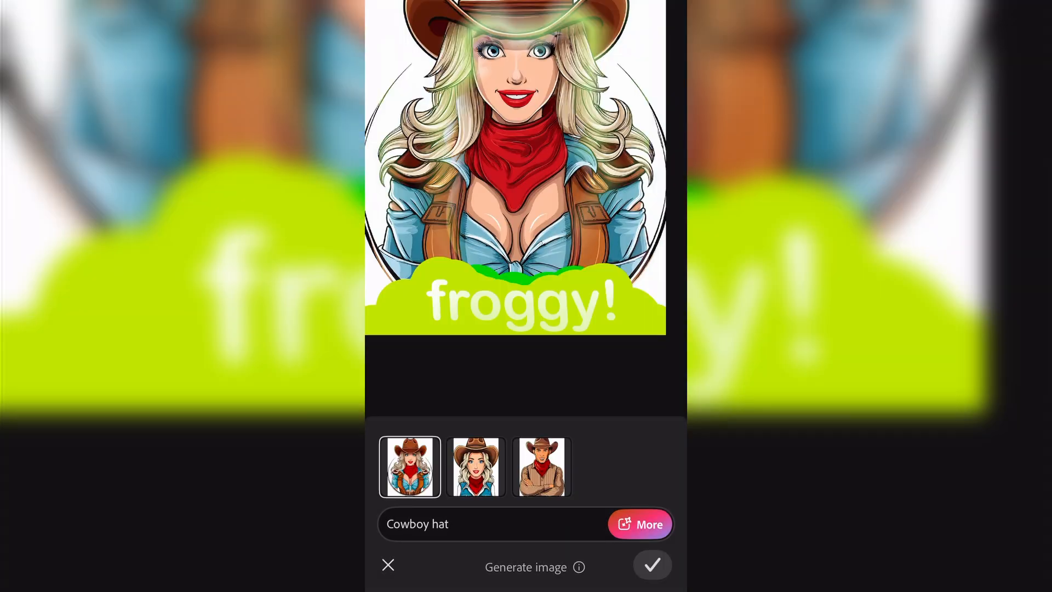
left_click(540, 466)
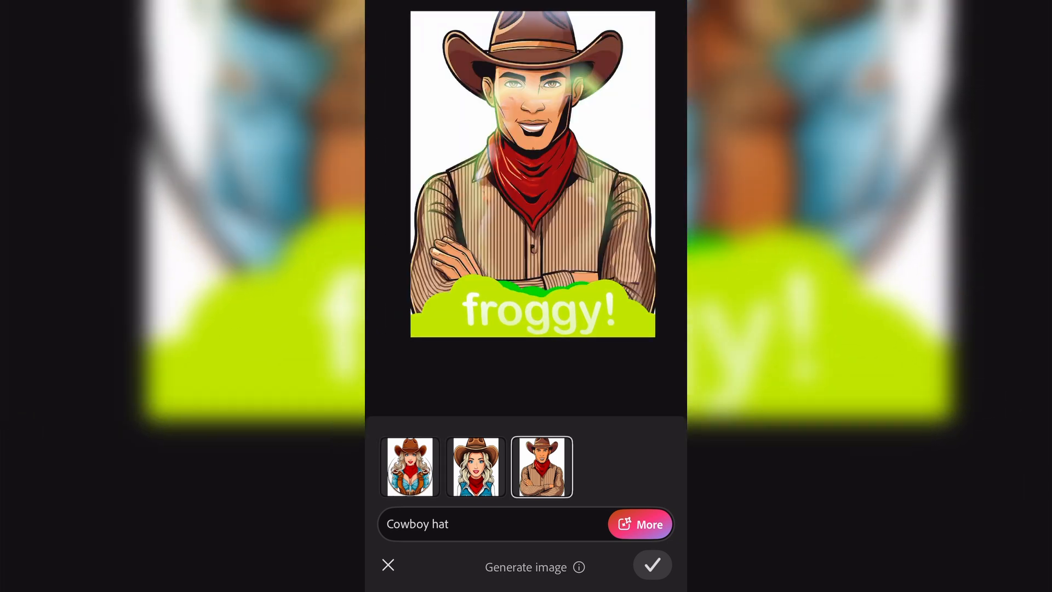
left_click(408, 466)
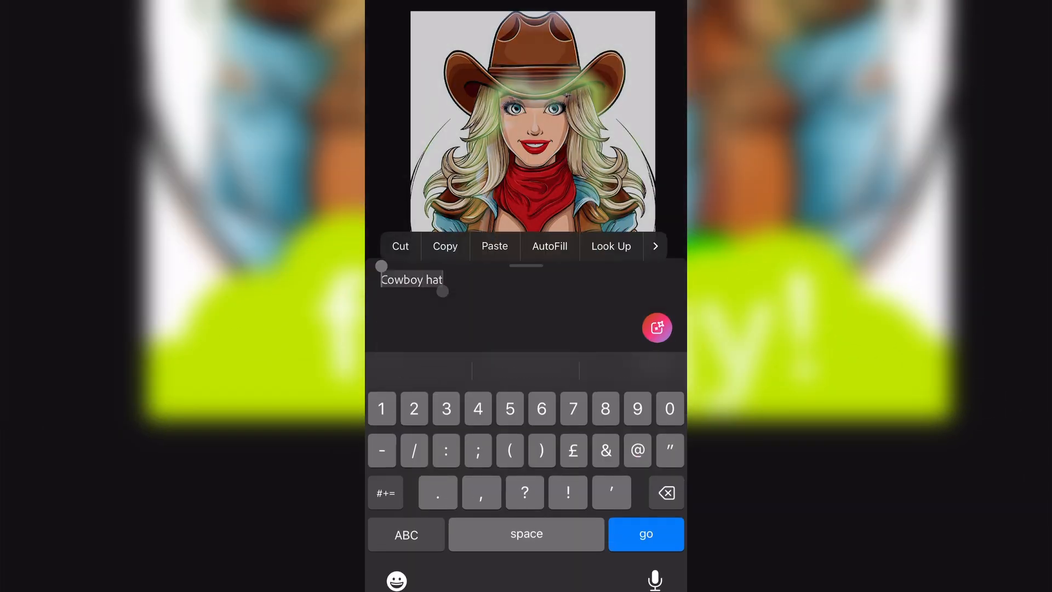
type("Hat")
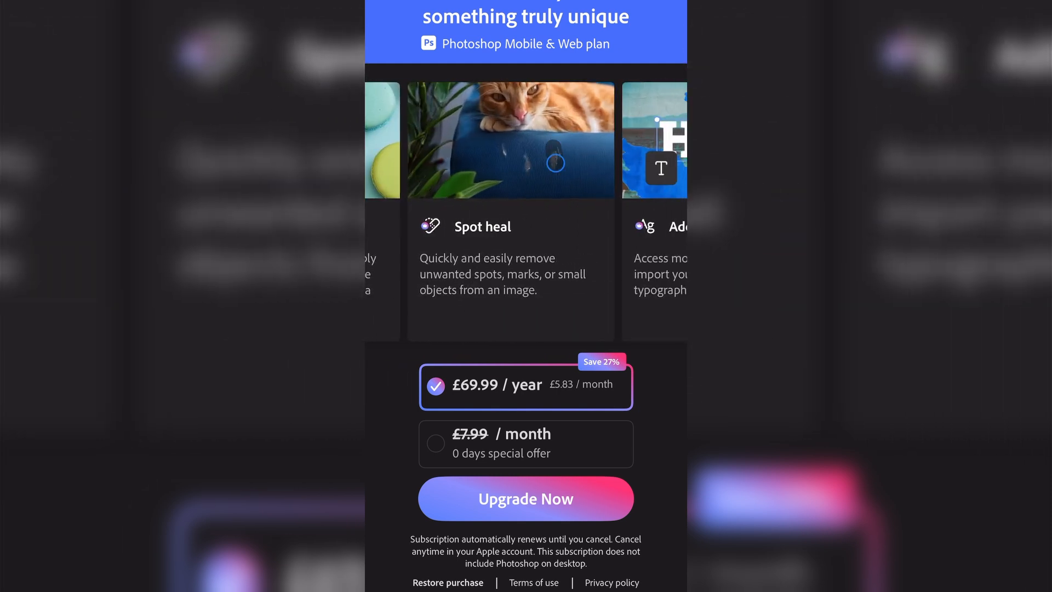
scroll("left", 3)
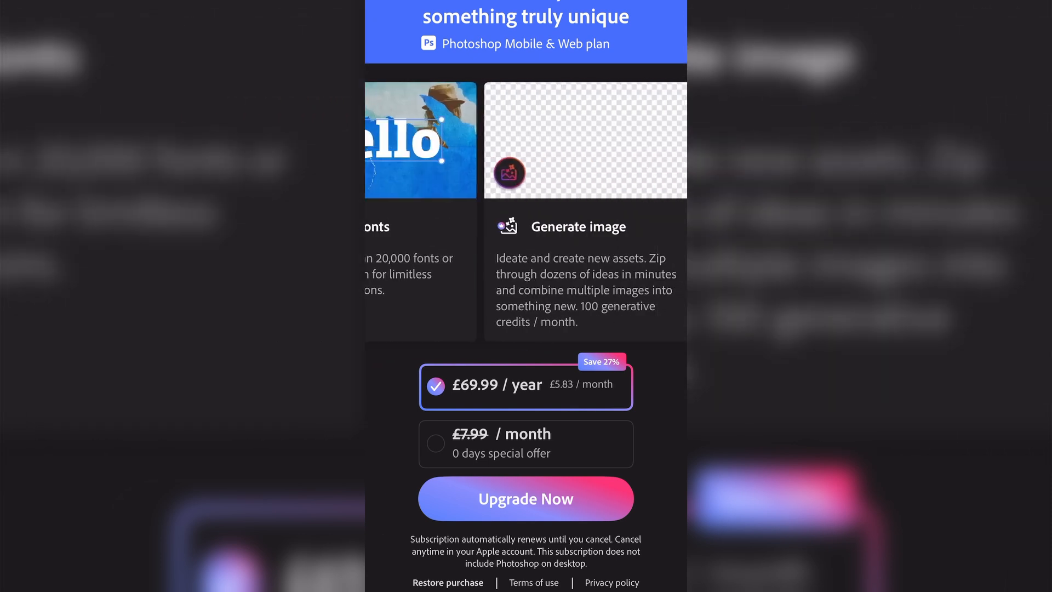
scroll("left", 3)
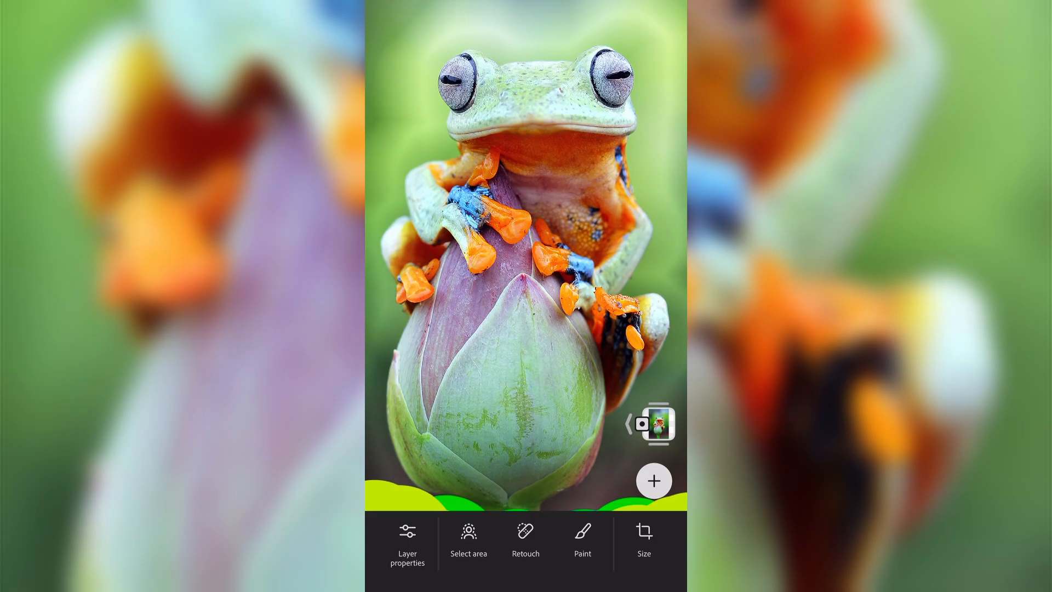
Step: Add an empty layer to the frog poster
left_click(653, 480)
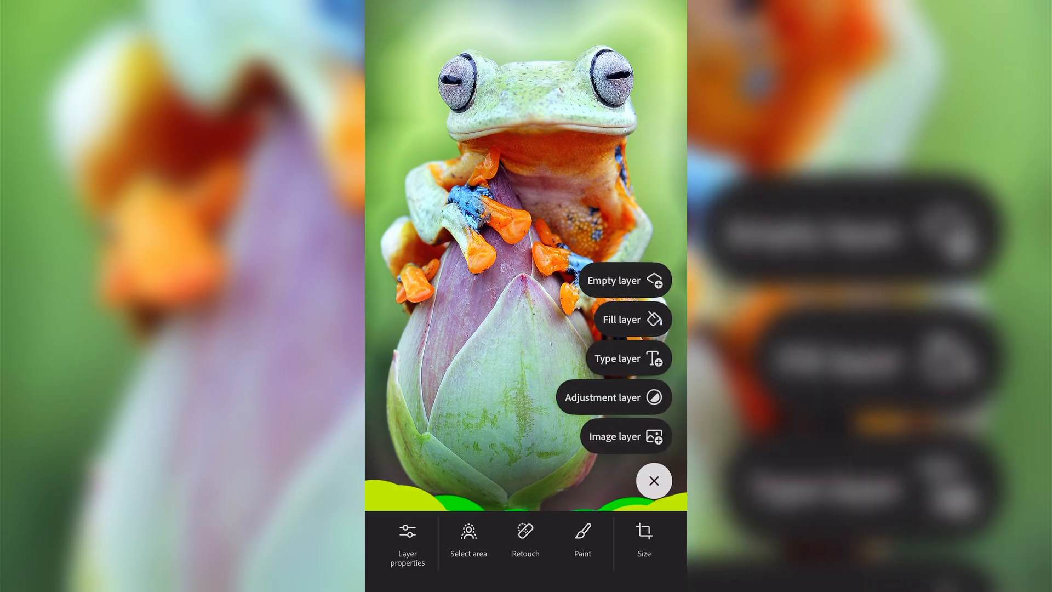
left_click(613, 279)
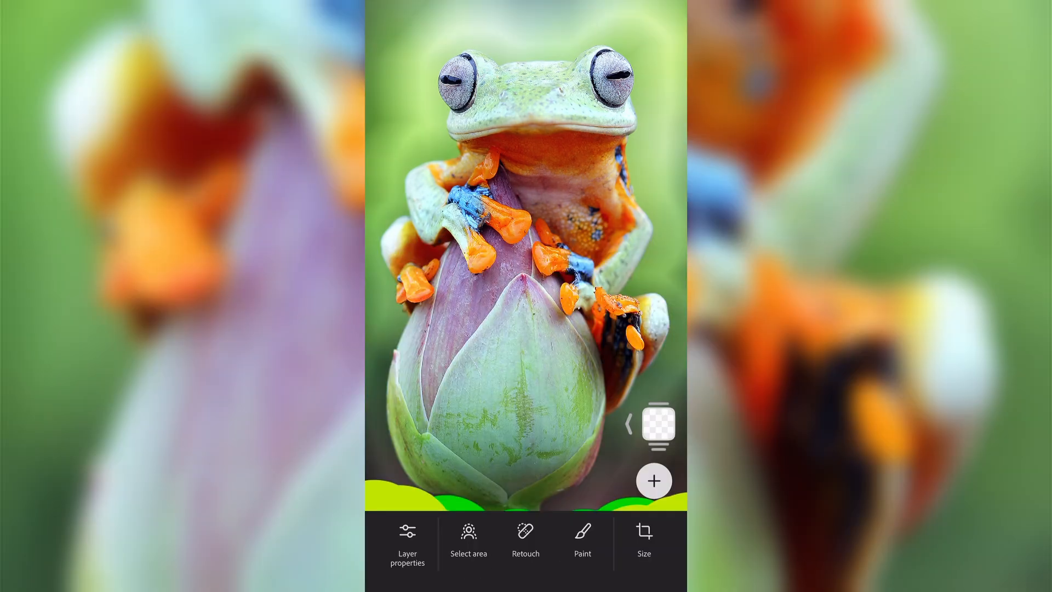
Step: Add a Color Fill 1 layer and pick an olive colour on the Wheel
left_click(602, 363)
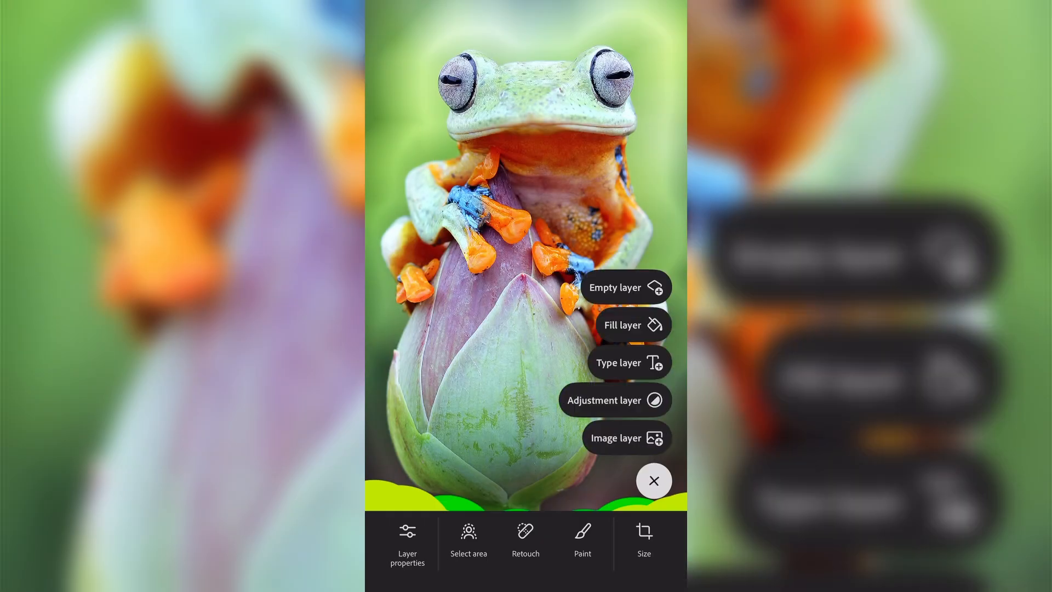
left_click(623, 325)
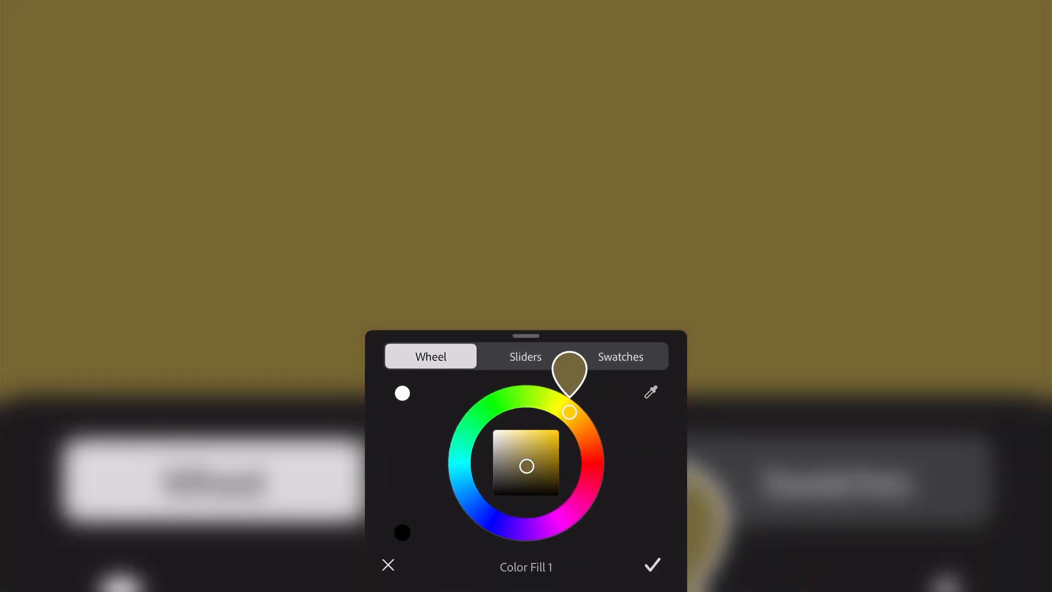
left_click(525, 356)
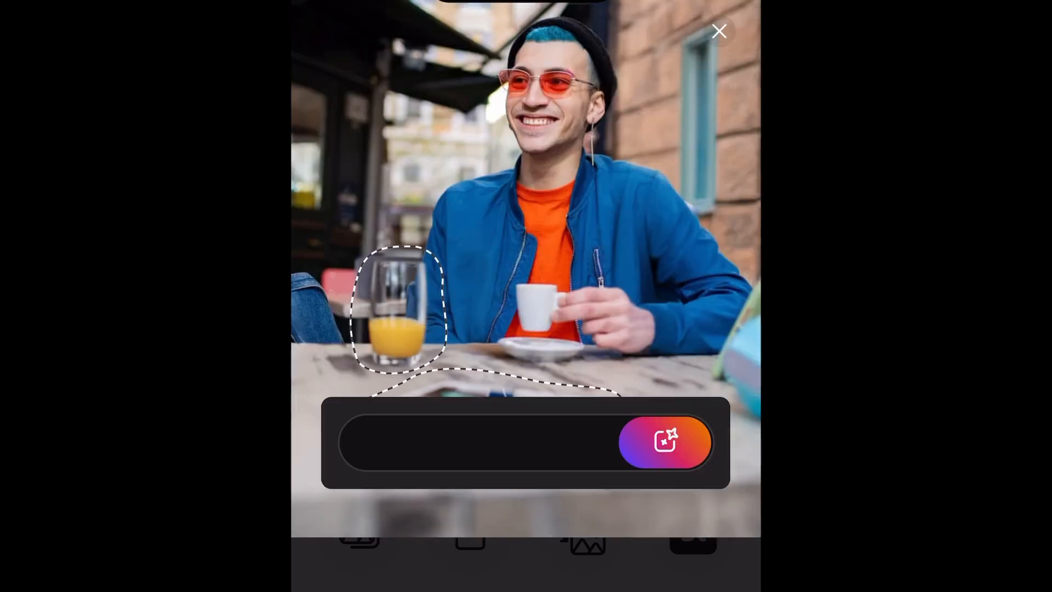
left_click(718, 31)
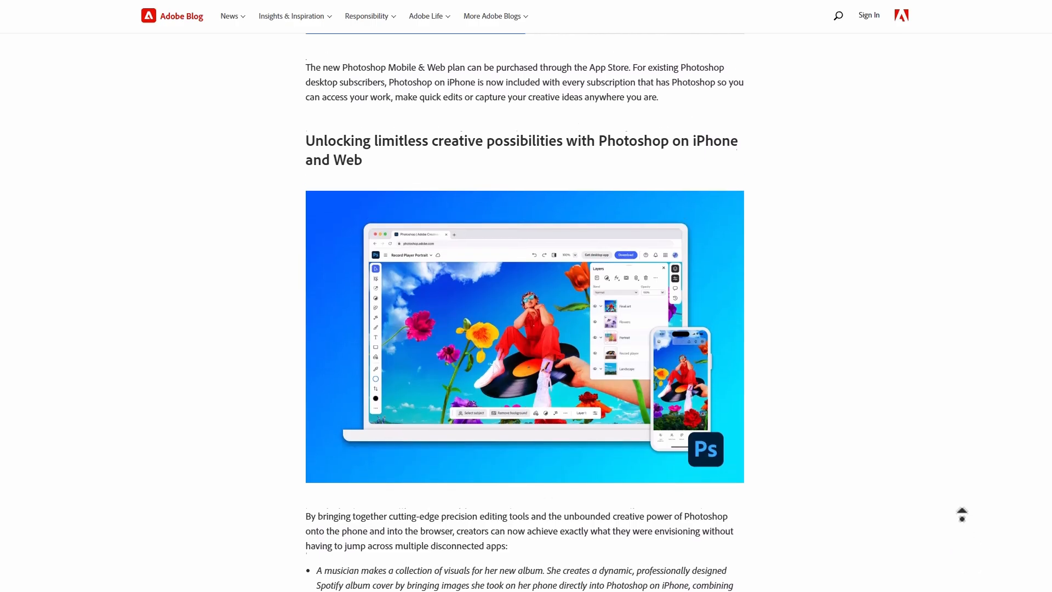
scroll("up", 3)
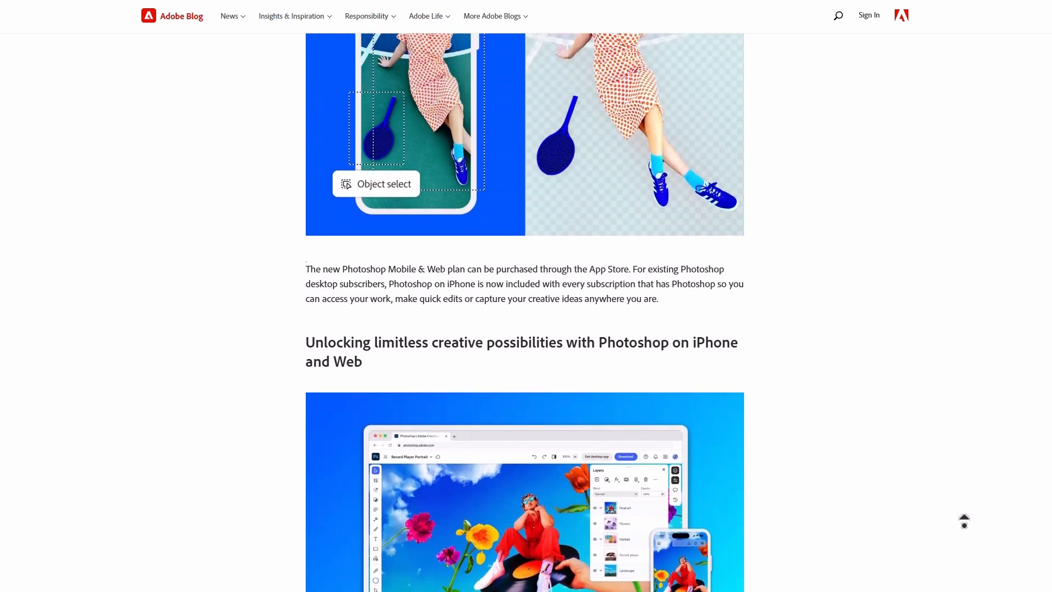
scroll("up", 3)
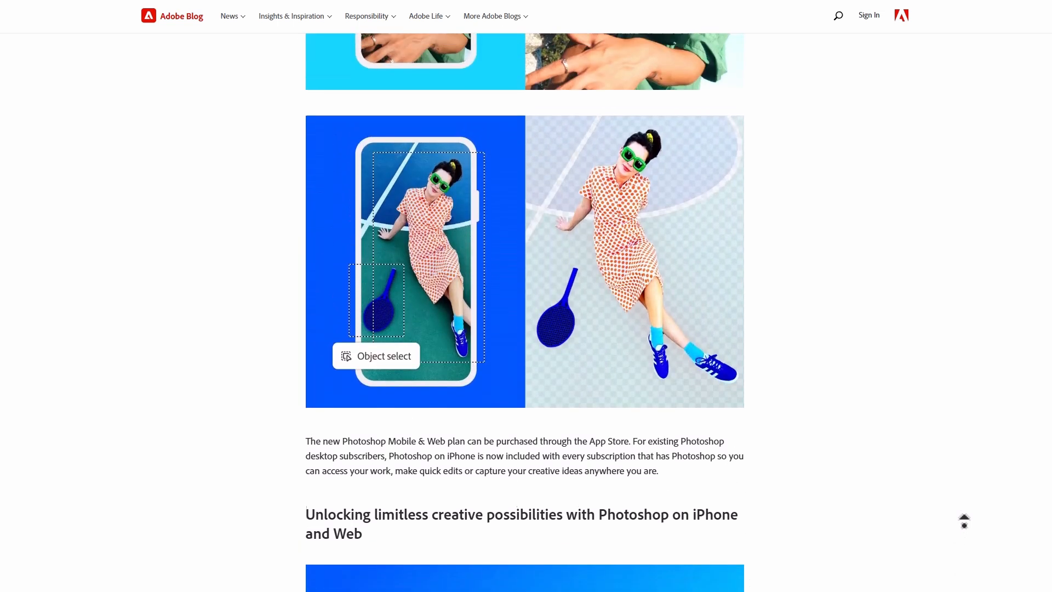
scroll("up", 3)
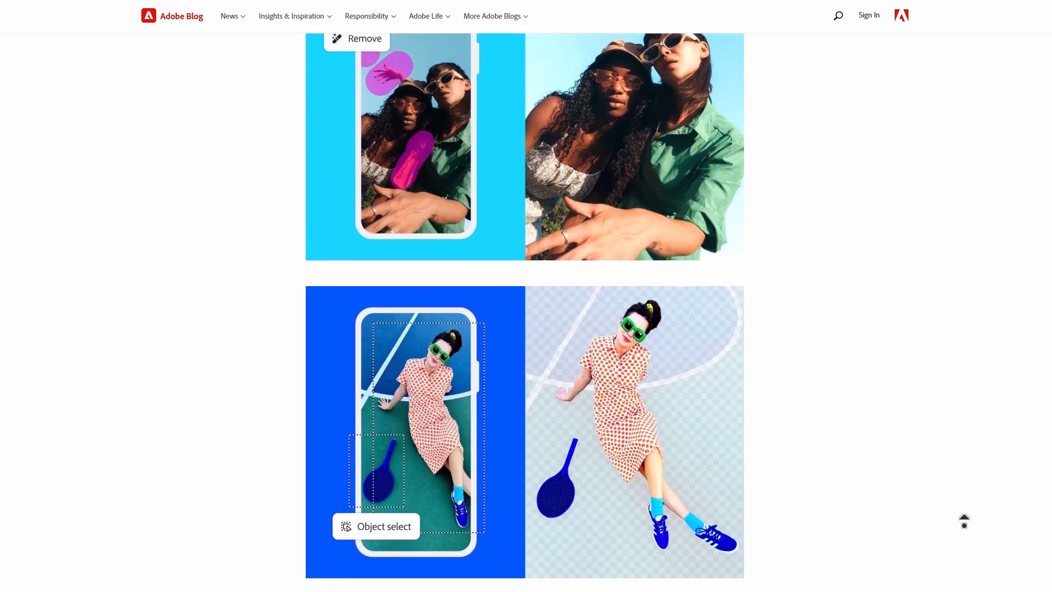
scroll("up", 3)
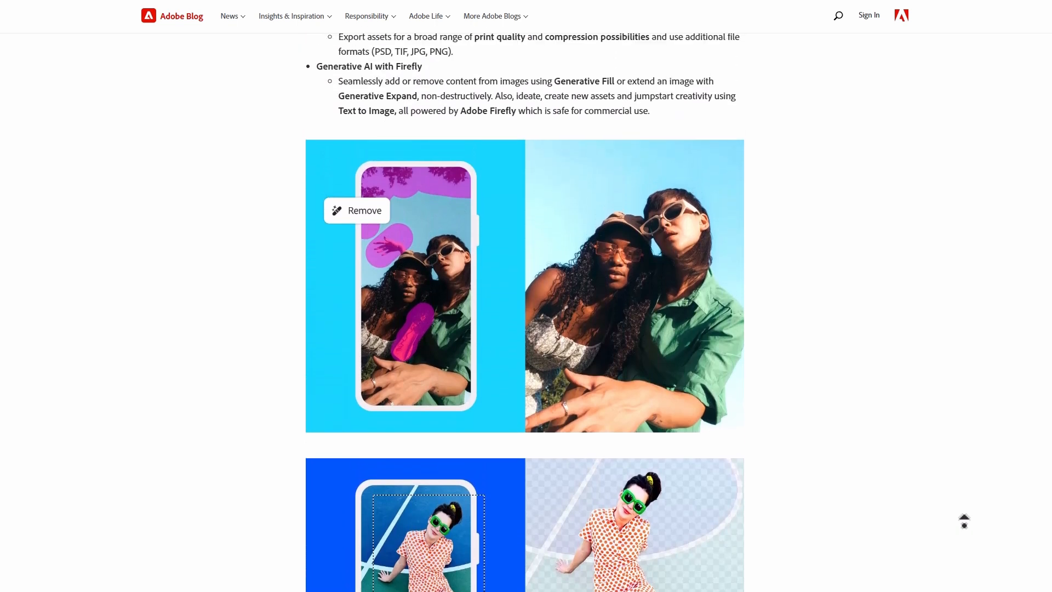
scroll("up", 3)
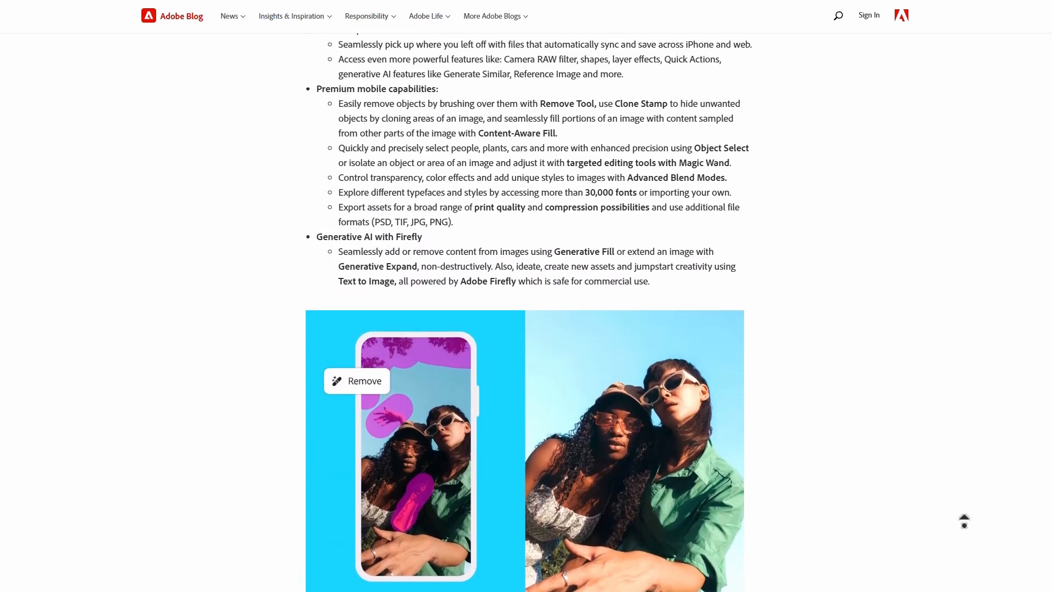